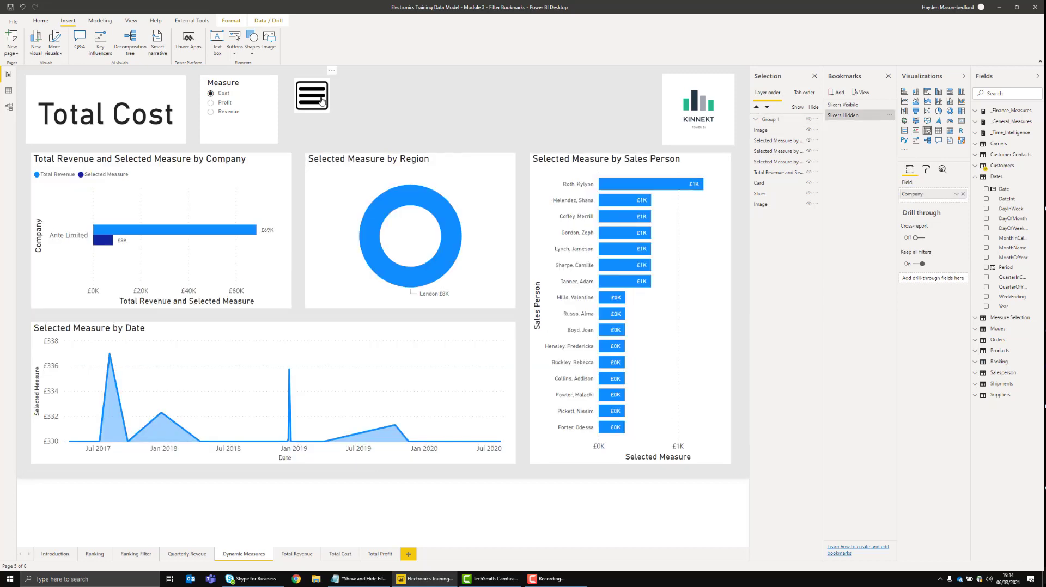
Step: Reveal the slicer panel in the finished Dynamic Measures report using the menu icon
{"action": "left_click", "coordinate": [311, 96]}
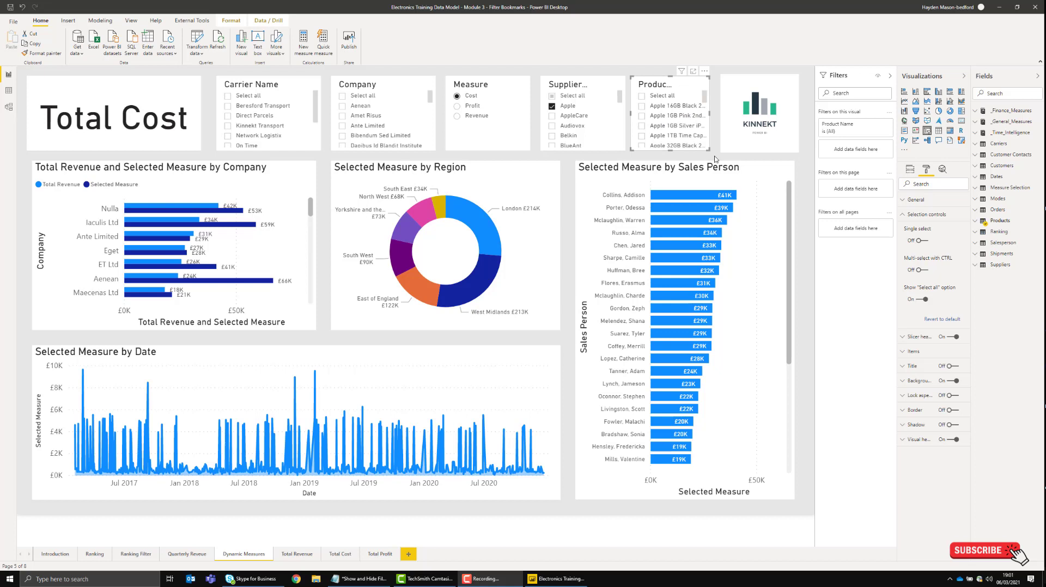
{"action": "mouse_move", "coordinate": [112, 470]}
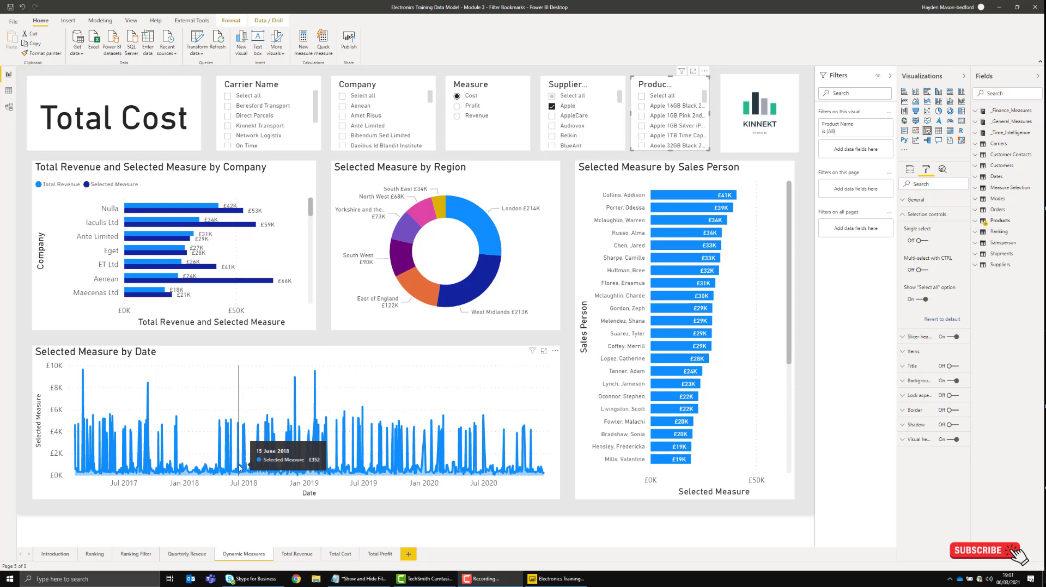
{"action": "mouse_move", "coordinate": [175, 397]}
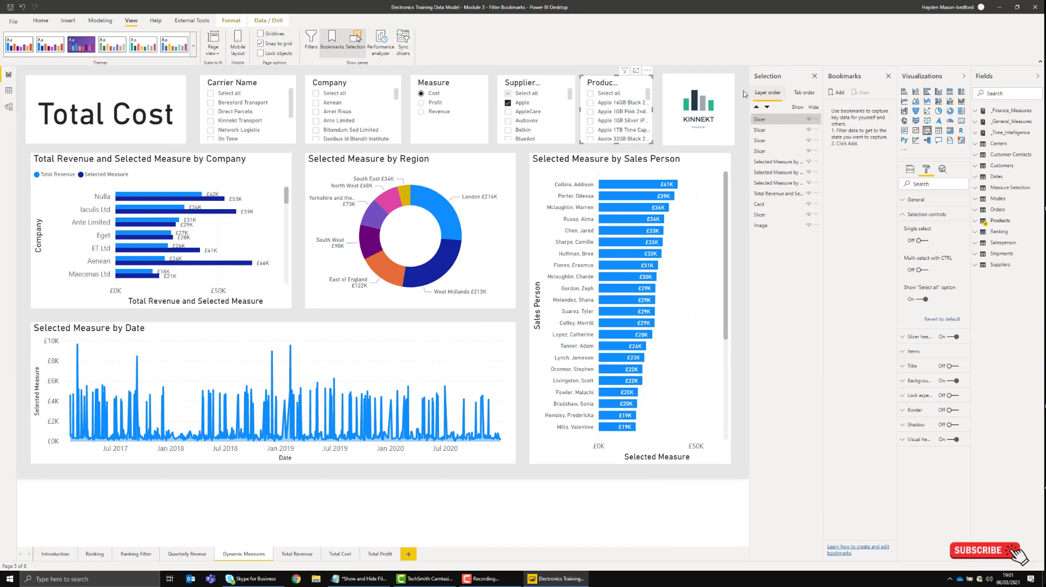
{"action": "mouse_move", "coordinate": [781, 88]}
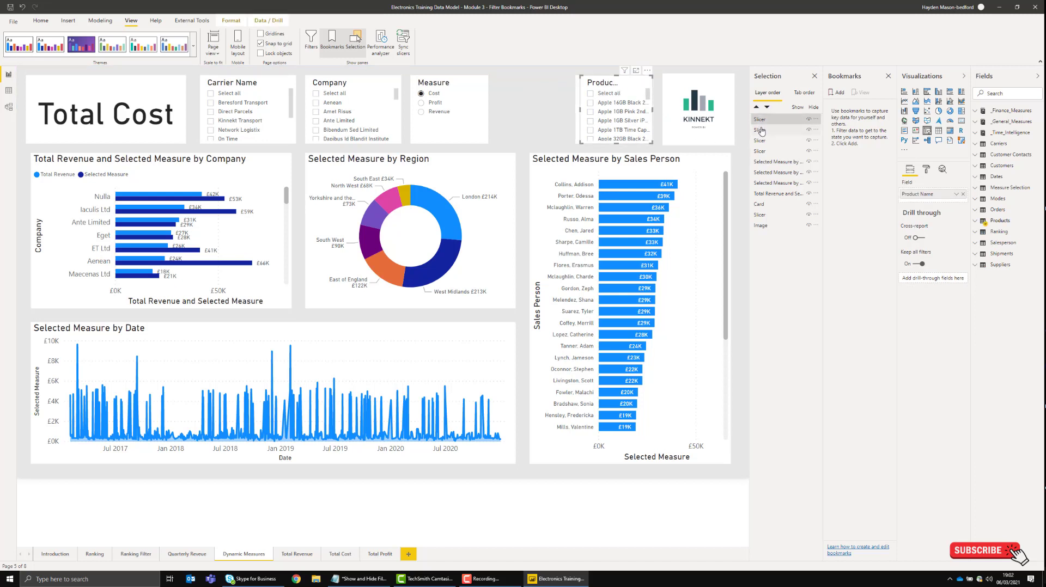
{"action": "mouse_move", "coordinate": [783, 133]}
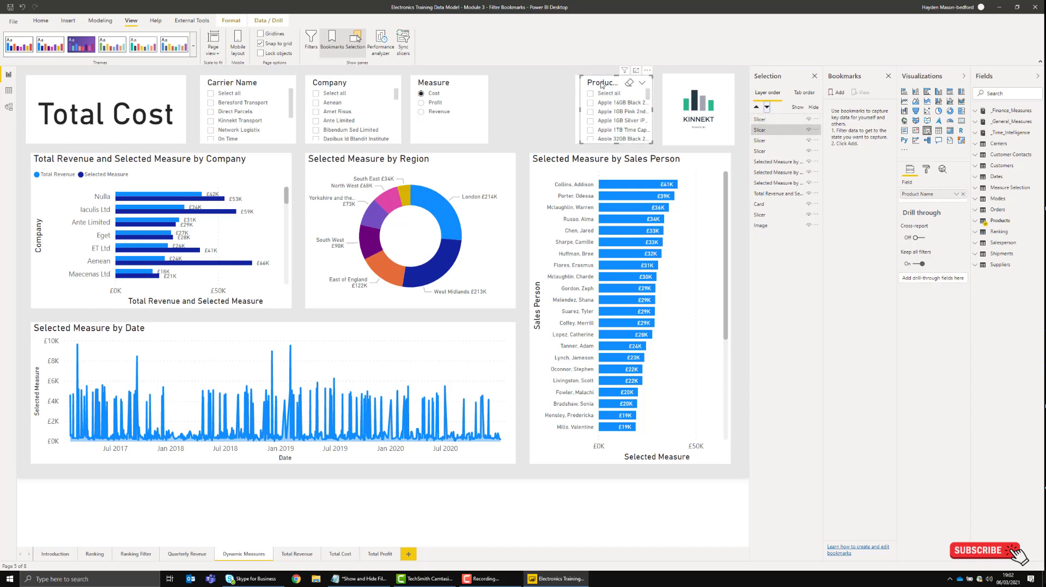
Step: Select one of the filter slicers on the report page
{"action": "left_click", "coordinate": [602, 103]}
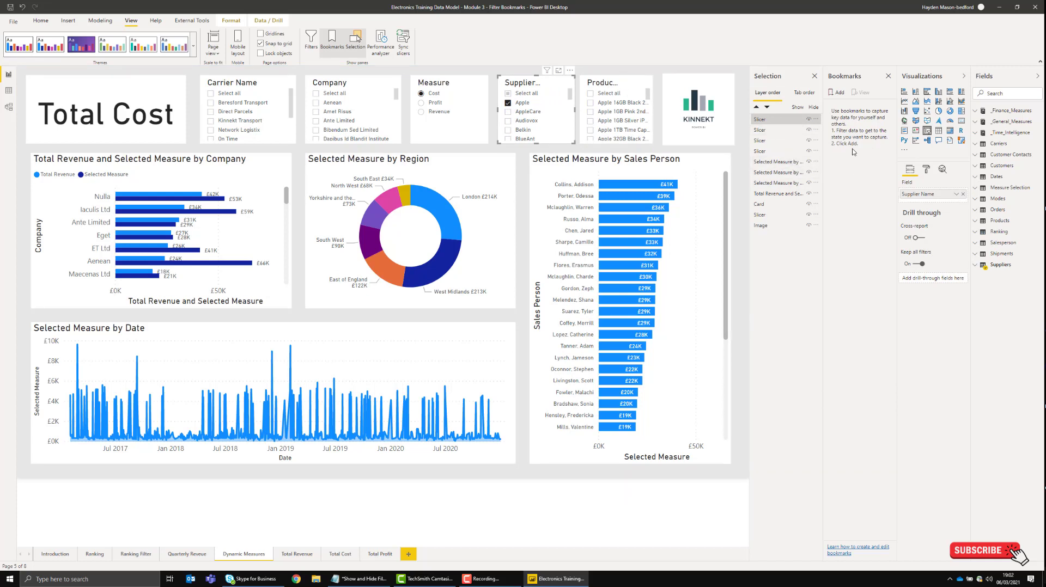
{"action": "mouse_move", "coordinate": [867, 154]}
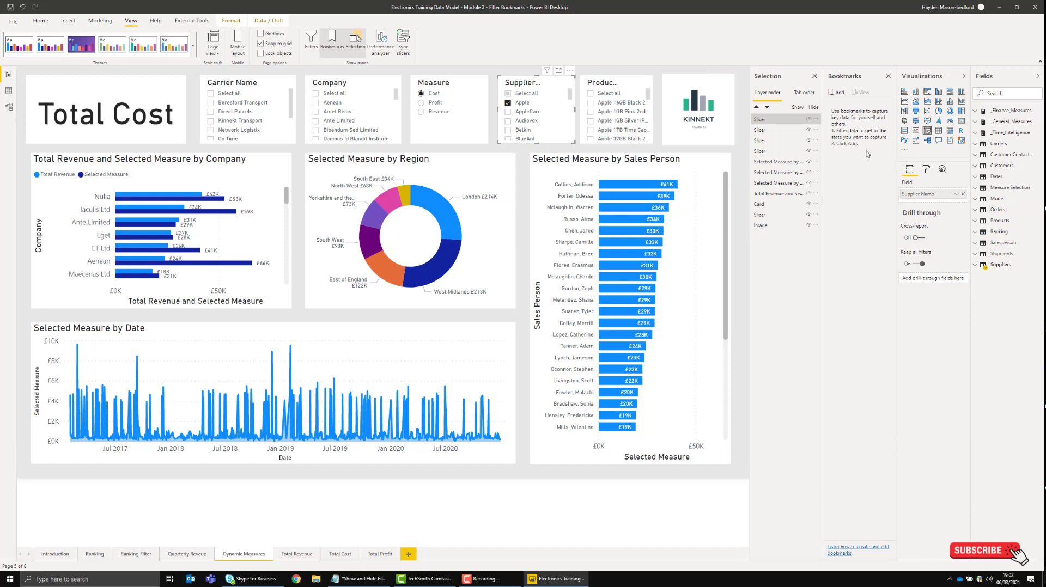
{"action": "mouse_move", "coordinate": [870, 148]}
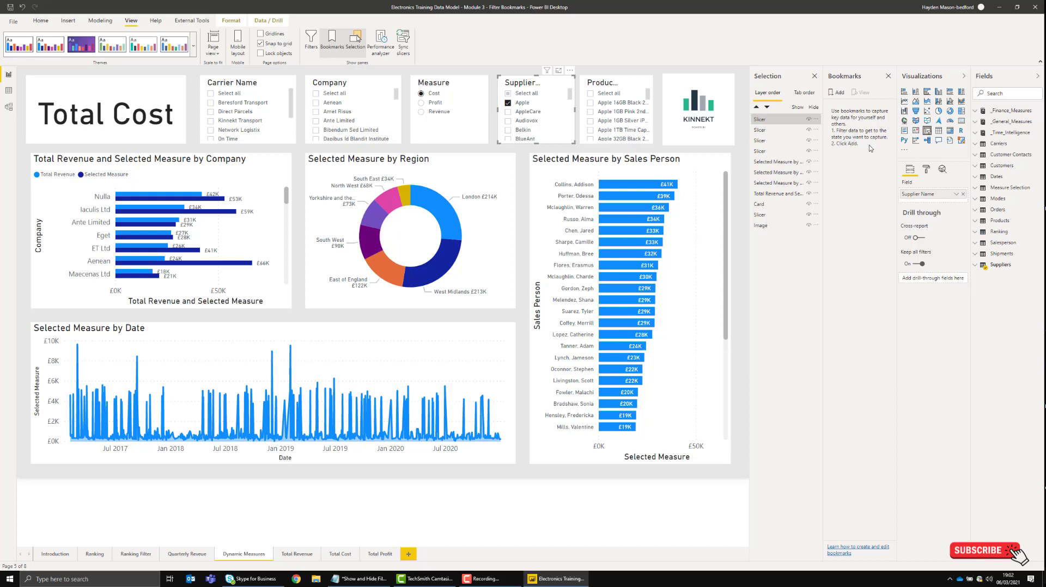
{"action": "mouse_move", "coordinate": [438, 3]}
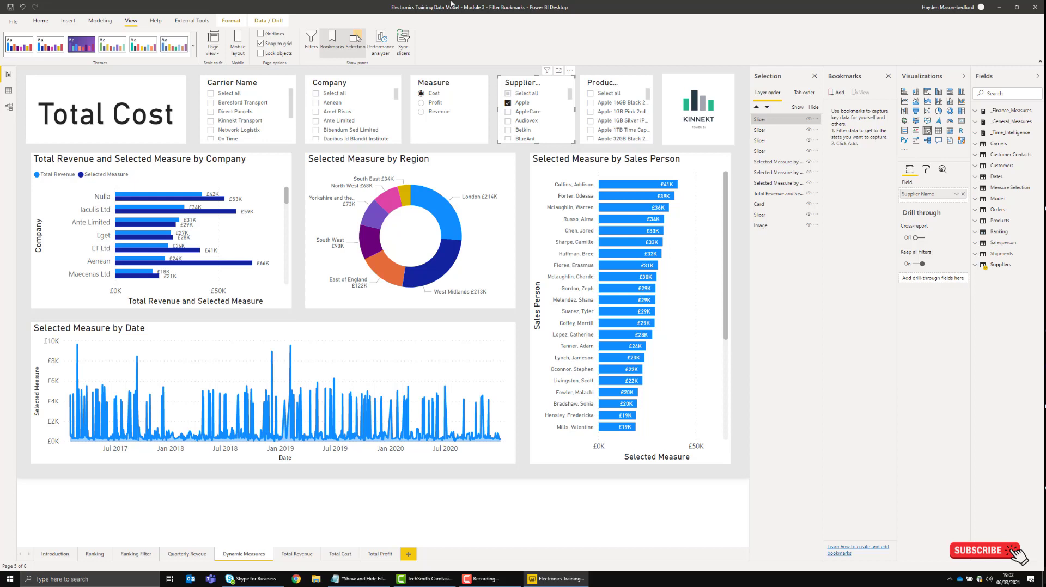
{"action": "mouse_move", "coordinate": [67, 21]}
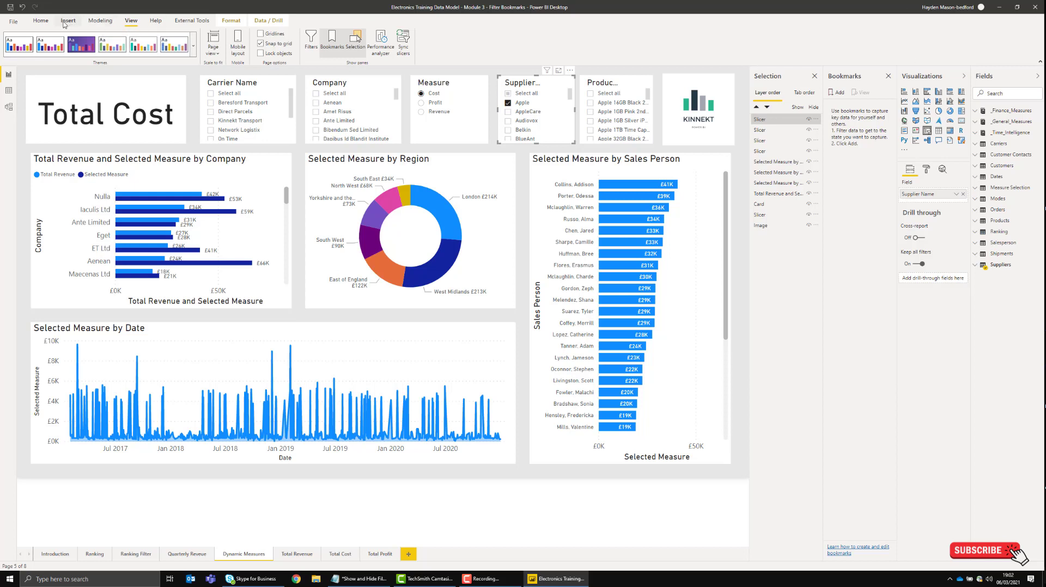
Step: Open the Insert ribbon's shapes list to add a rectangle
{"action": "left_click", "coordinate": [68, 21]}
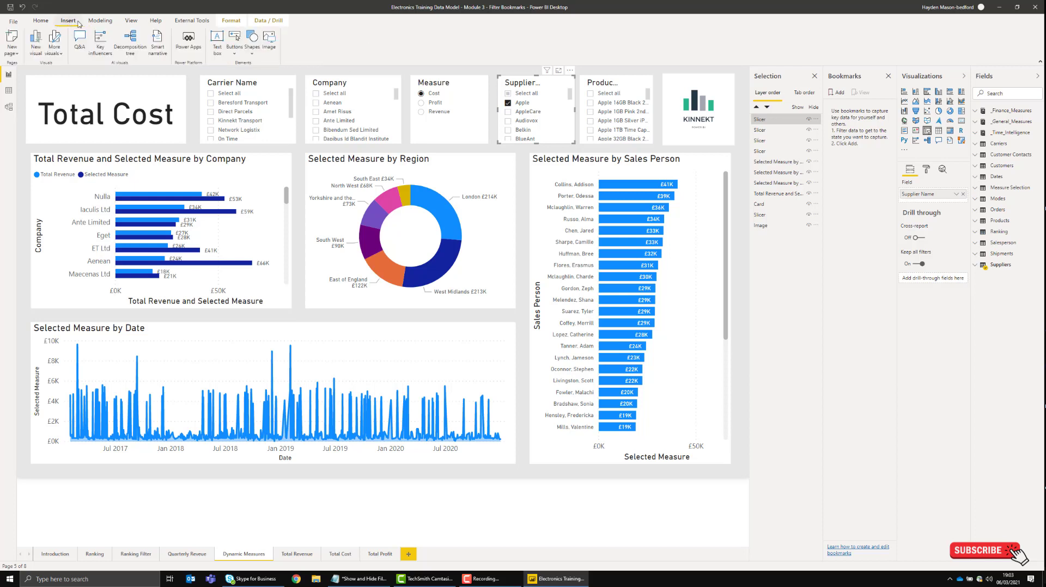
{"action": "left_click", "coordinate": [253, 41]}
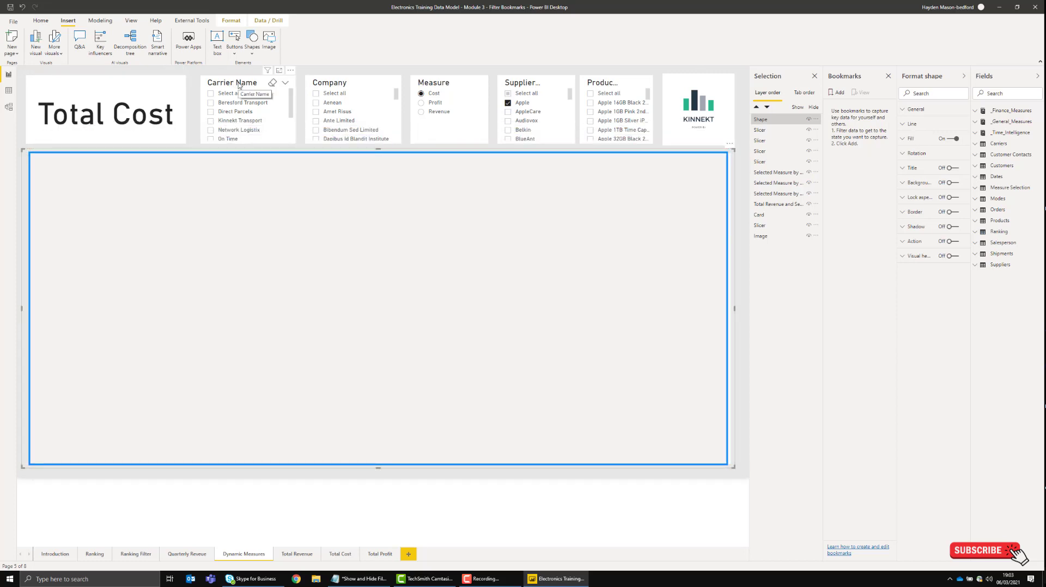
{"action": "mouse_move", "coordinate": [277, 223]}
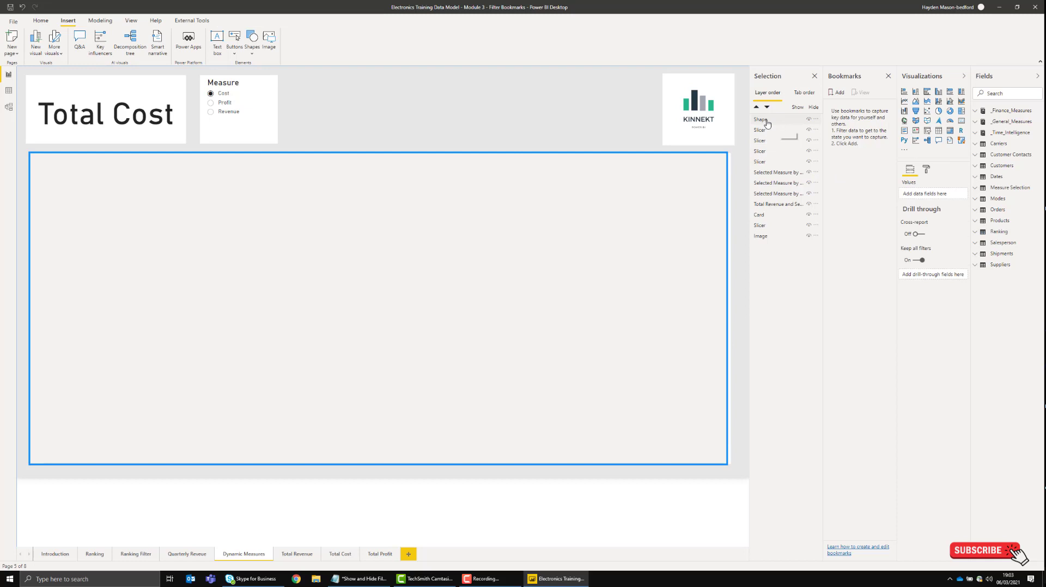
Step: Move the rectangle behind the slicers and fill a new slicer with Dates > Date
{"action": "left_click", "coordinate": [761, 119]}
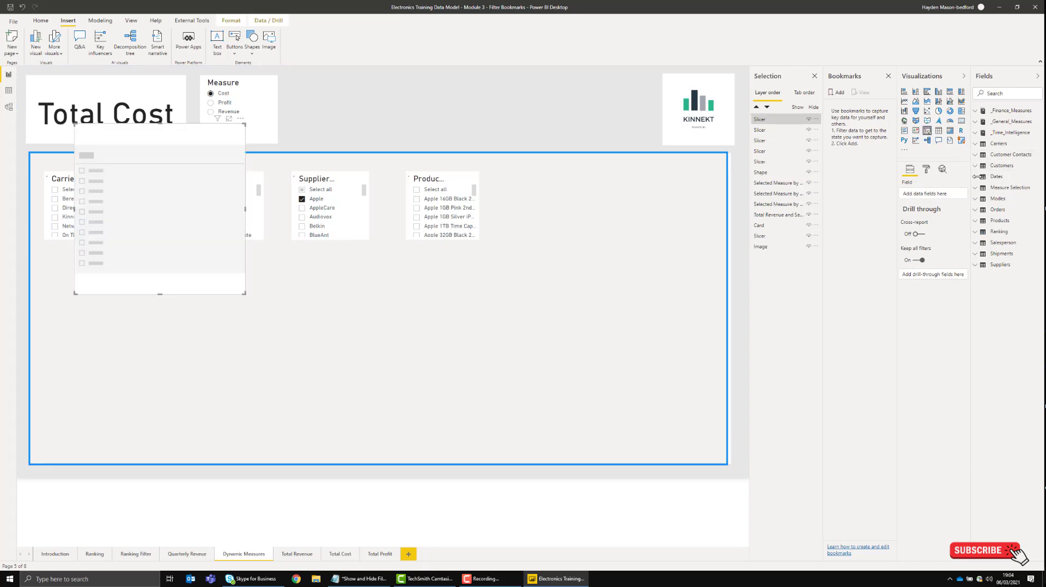
{"action": "left_click", "coordinate": [975, 176]}
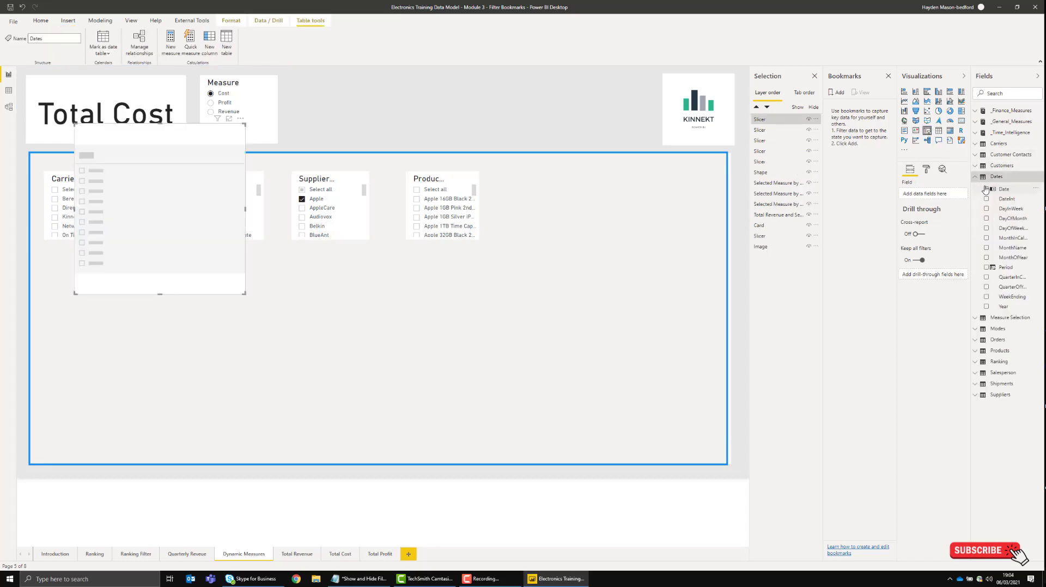
{"action": "left_click", "coordinate": [1000, 188]}
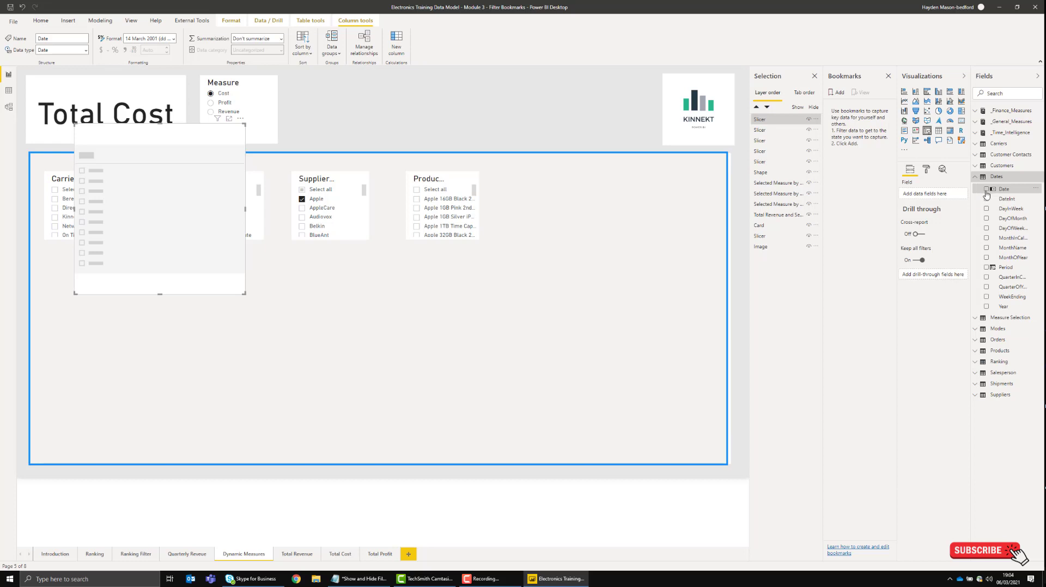
{"action": "left_click", "coordinate": [989, 188]}
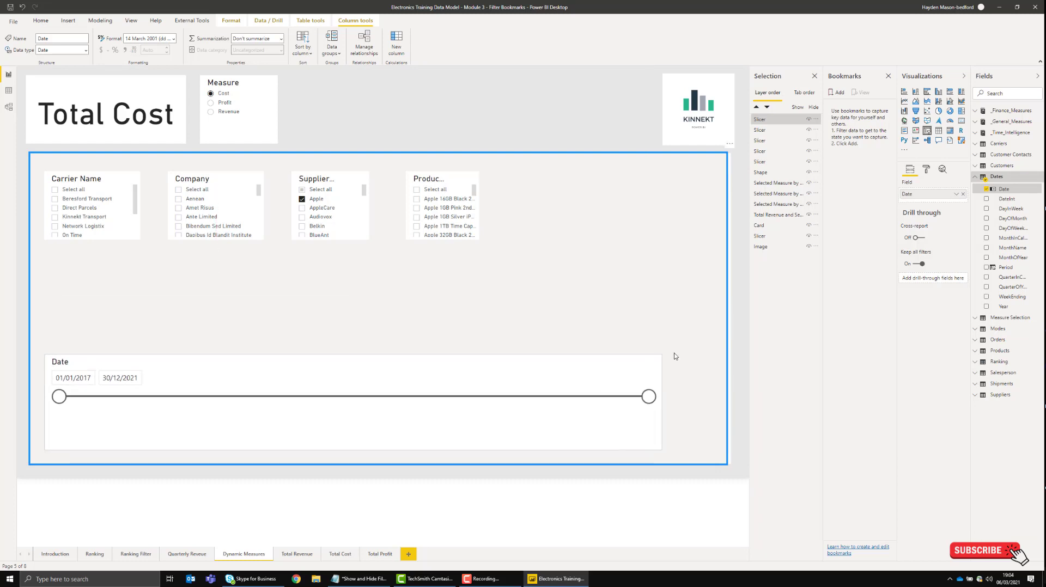
{"action": "left_click", "coordinate": [439, 179]}
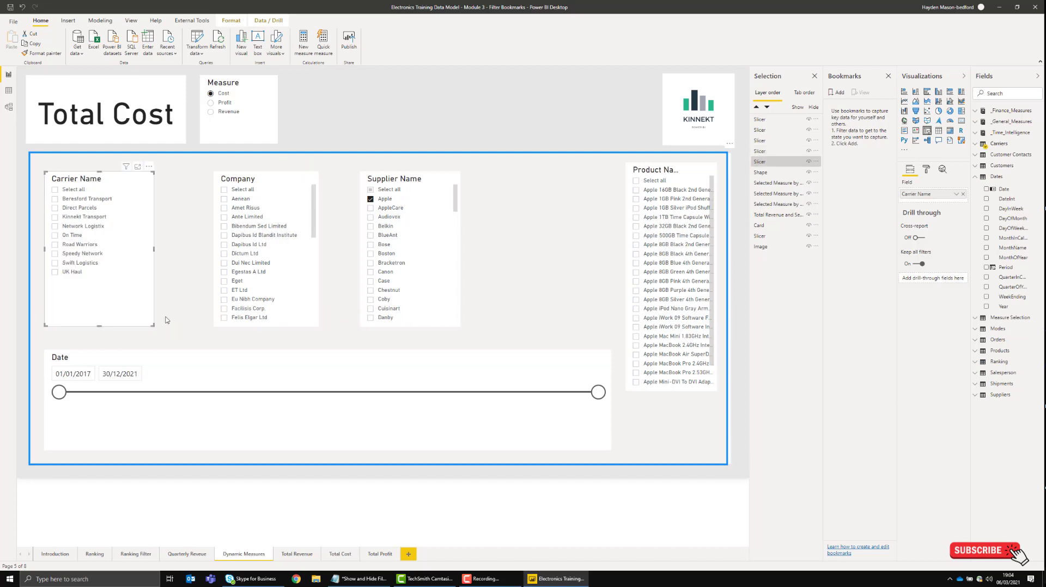
{"action": "mouse_move", "coordinate": [155, 250]}
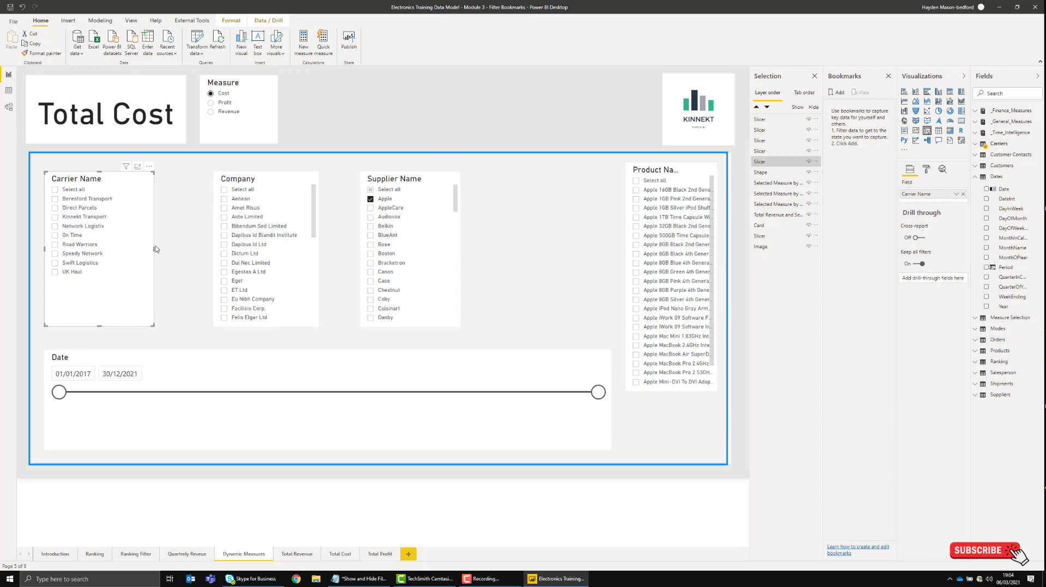
{"action": "mouse_move", "coordinate": [506, 203]}
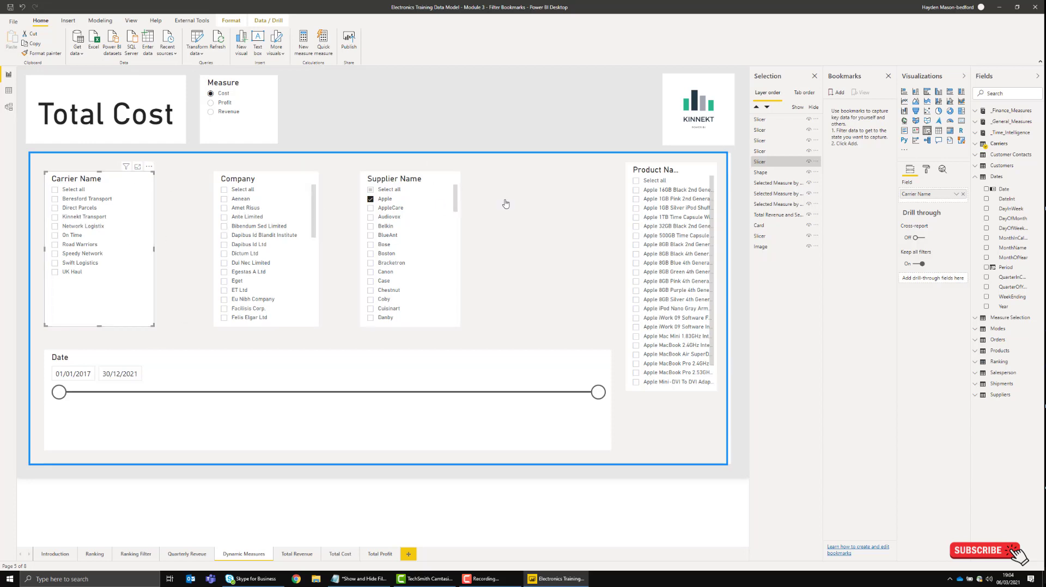
{"action": "mouse_move", "coordinate": [553, 205]}
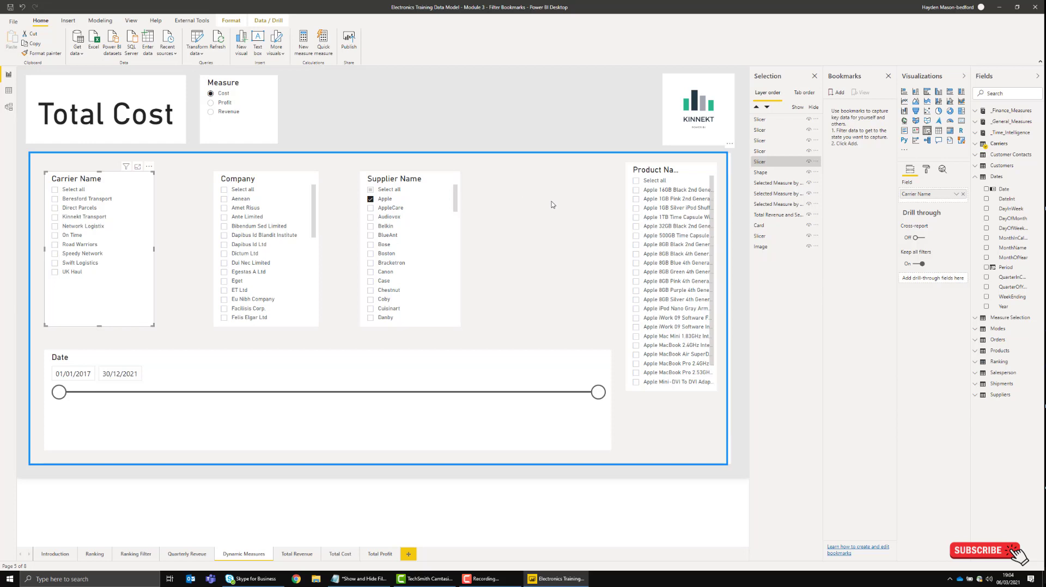
{"action": "mouse_move", "coordinate": [439, 98]}
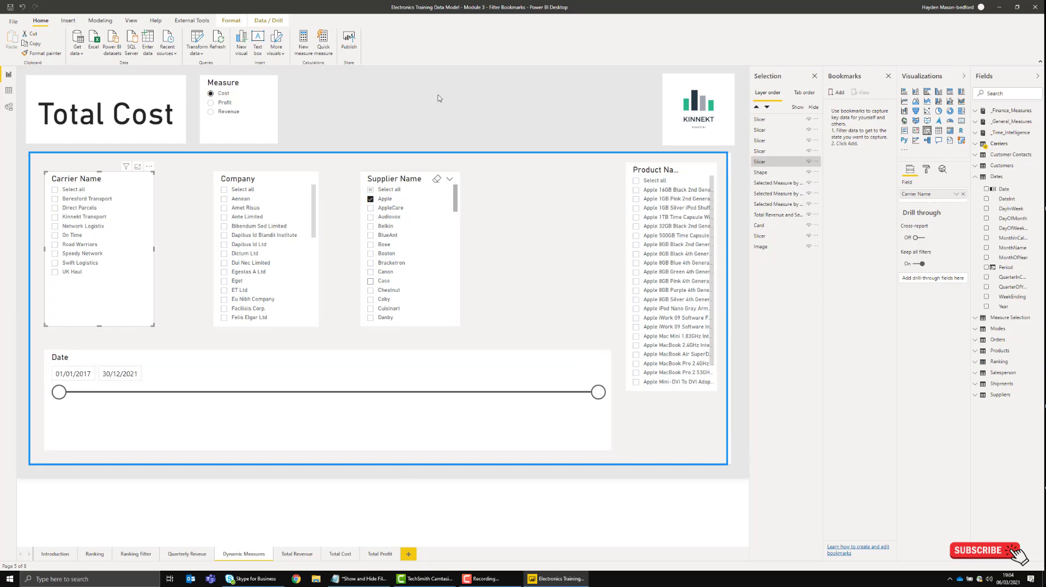
{"action": "mouse_move", "coordinate": [20, 168]}
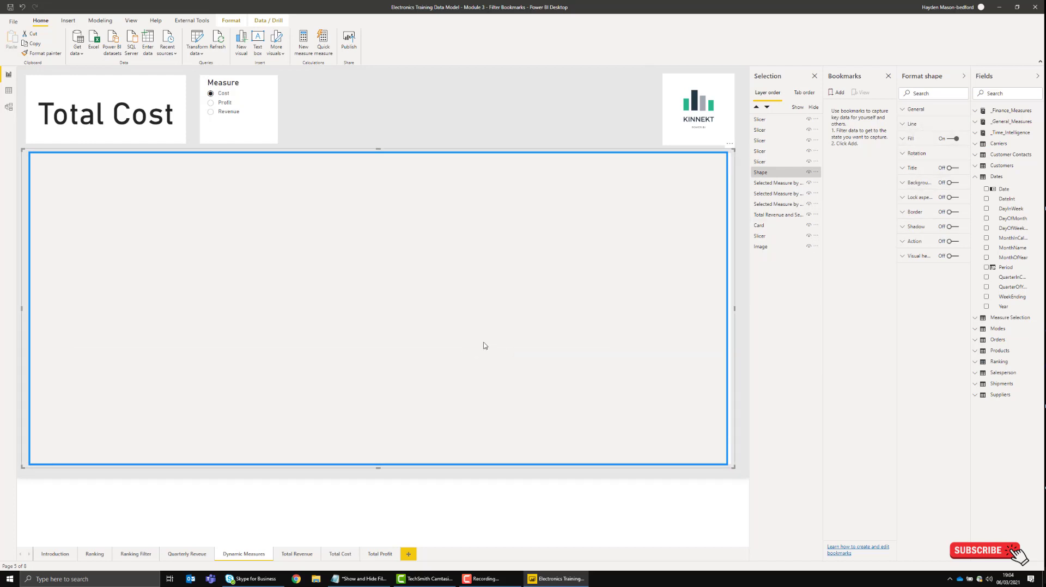
{"action": "mouse_move", "coordinate": [517, 117]}
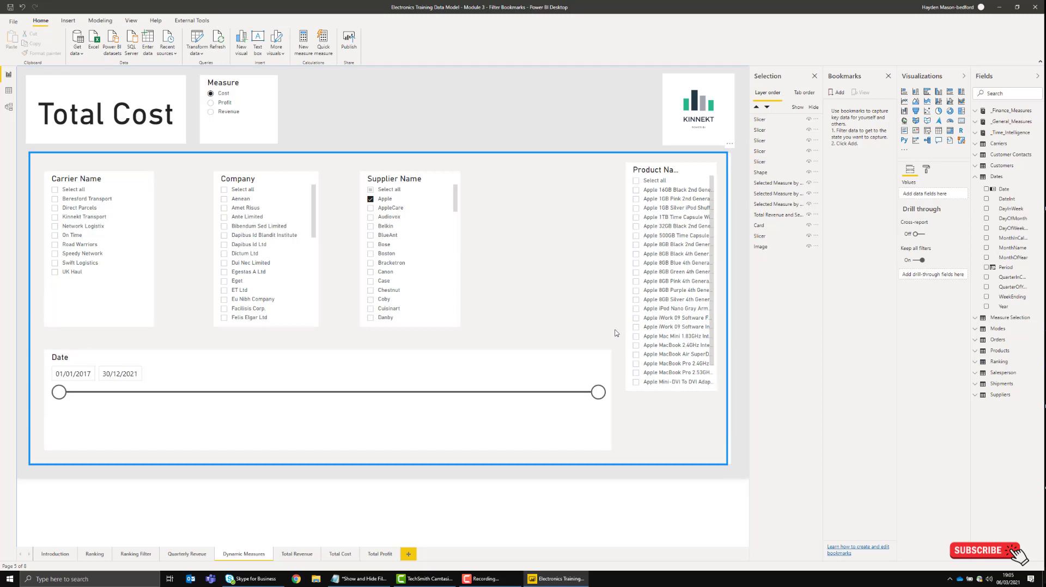
{"action": "mouse_move", "coordinate": [693, 451]}
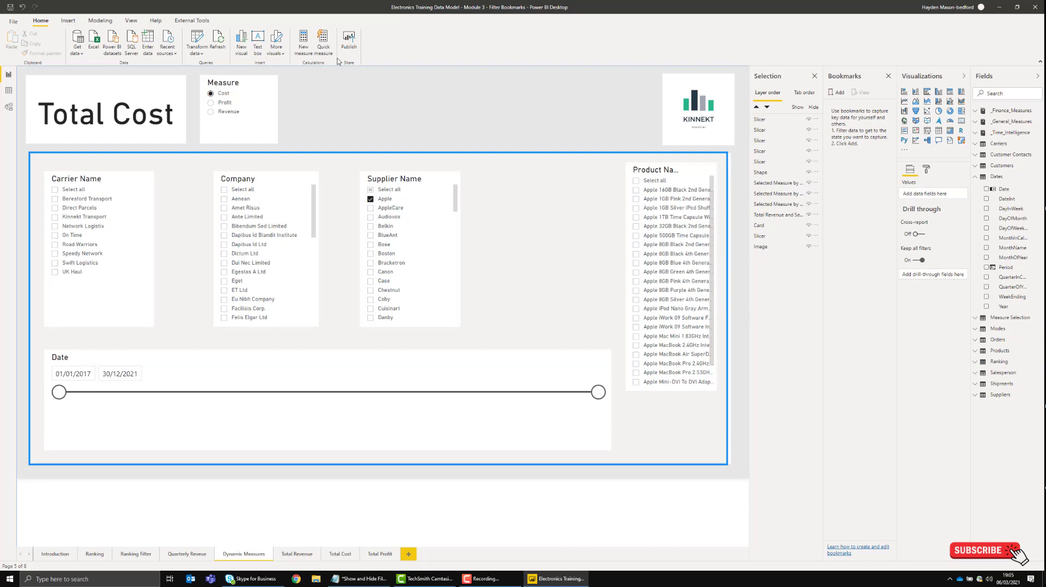
Step: Insert the menu and back-arrow images and move the menu icon beside the Measure options
{"action": "left_click", "coordinate": [67, 21]}
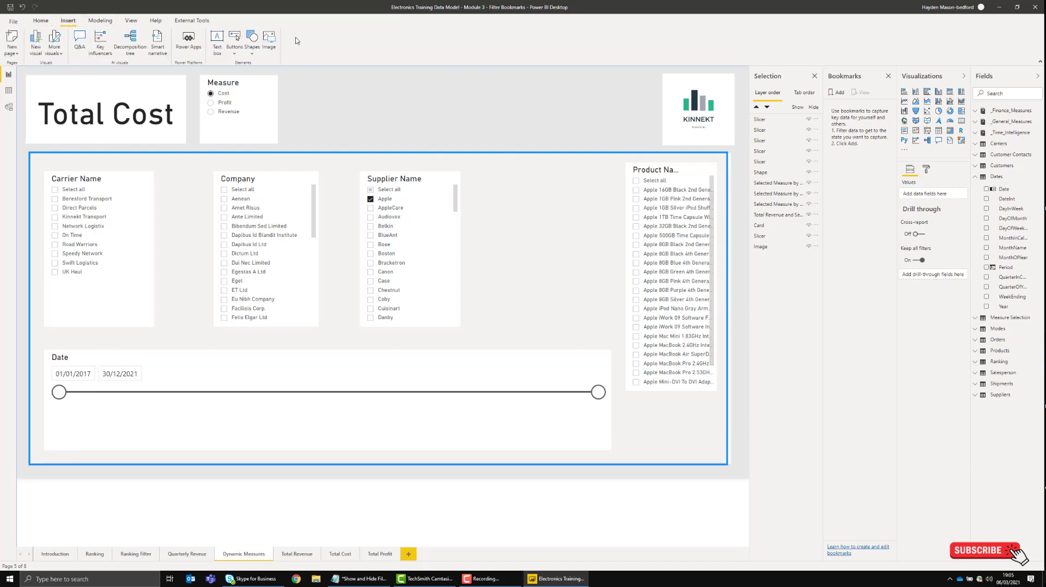
{"action": "left_click", "coordinate": [234, 37]}
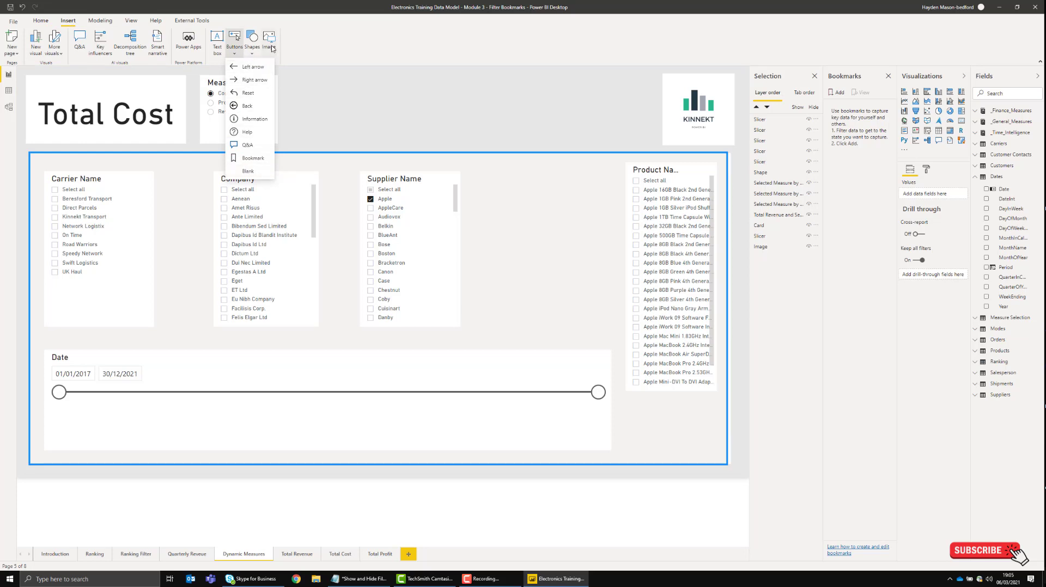
{"action": "left_click", "coordinate": [246, 106]}
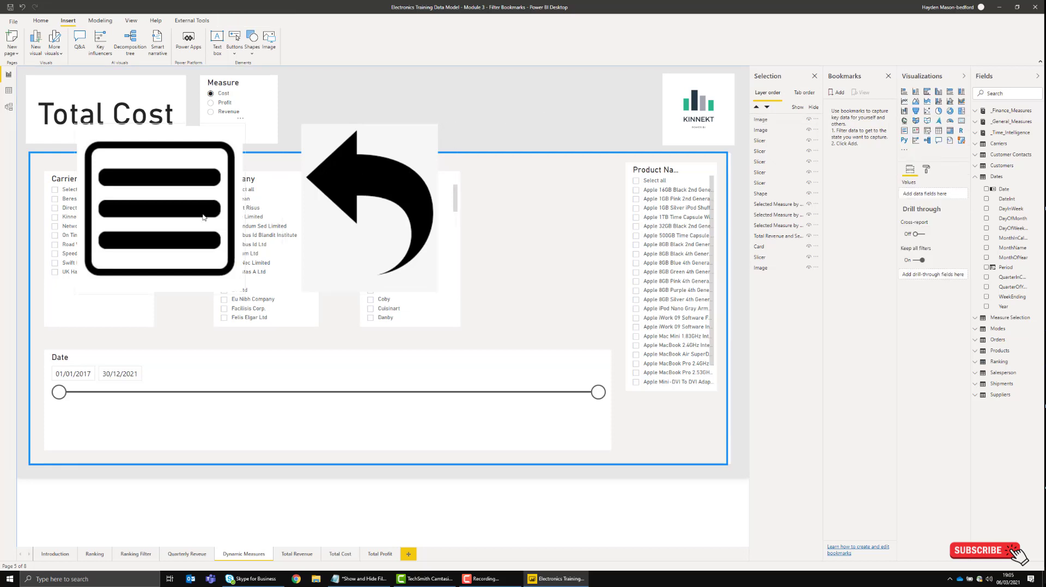
{"action": "left_click", "coordinate": [158, 208]}
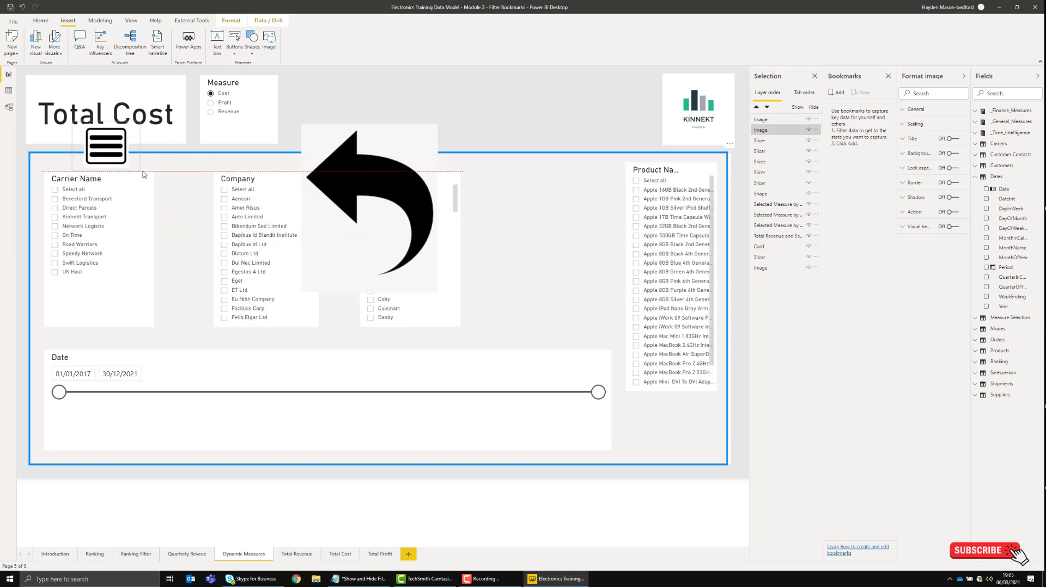
{"action": "left_click_drag", "start_coordinate": [104, 146], "coordinate": [298, 95]}
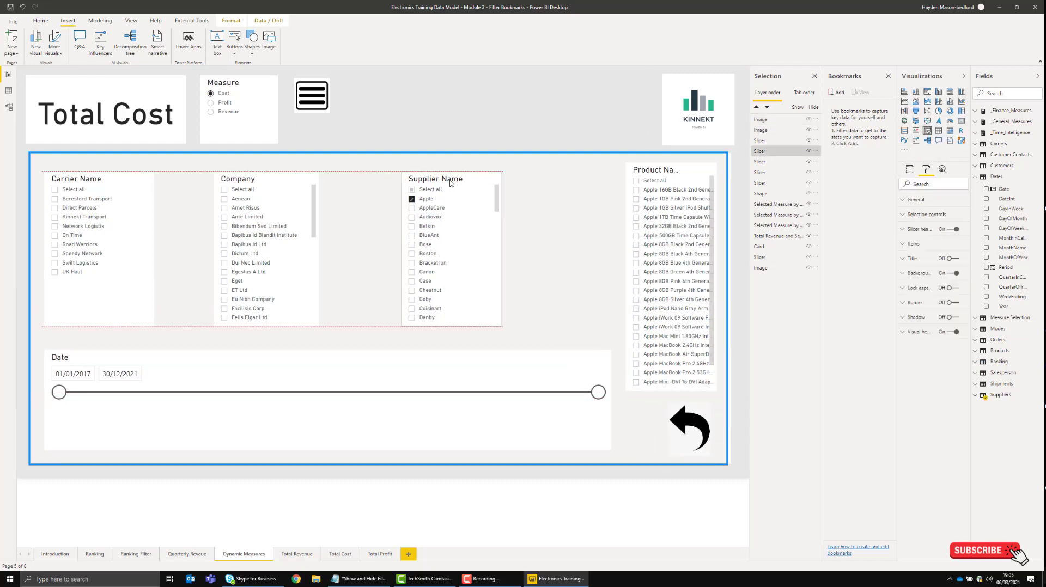
{"action": "left_click", "coordinate": [449, 179]}
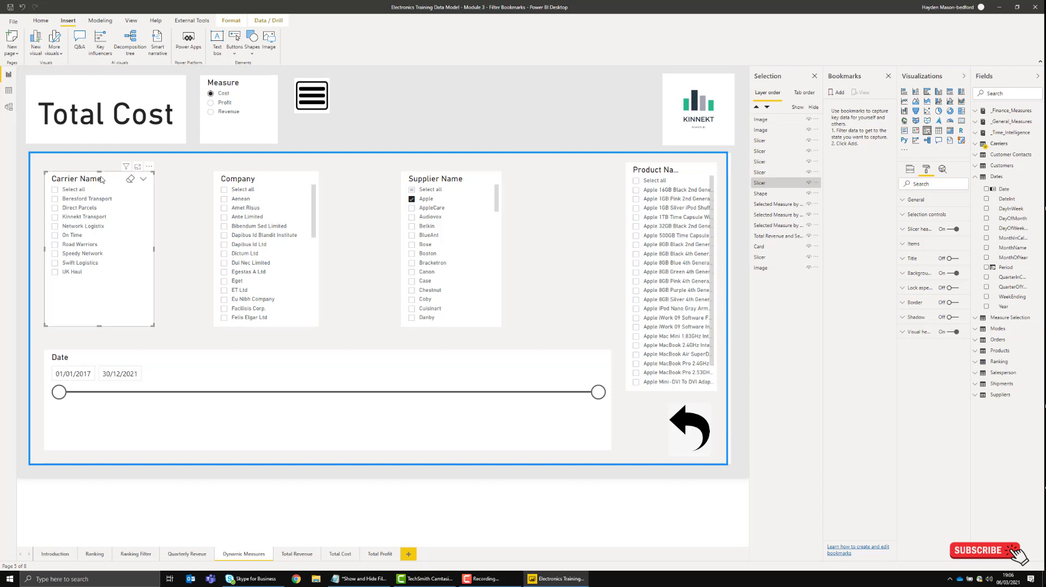
{"action": "mouse_move", "coordinate": [91, 168]}
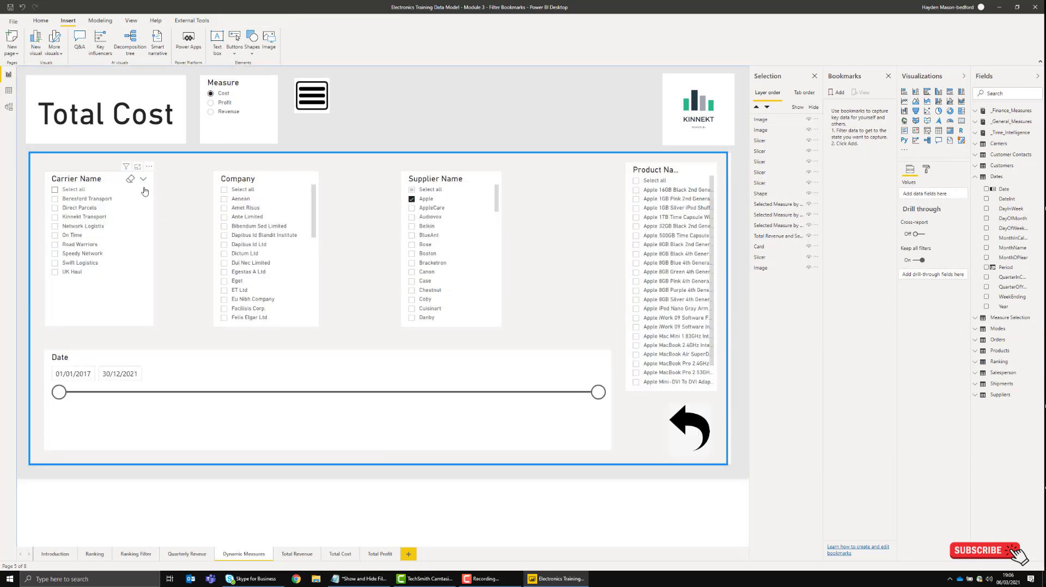
{"action": "mouse_move", "coordinate": [138, 213]}
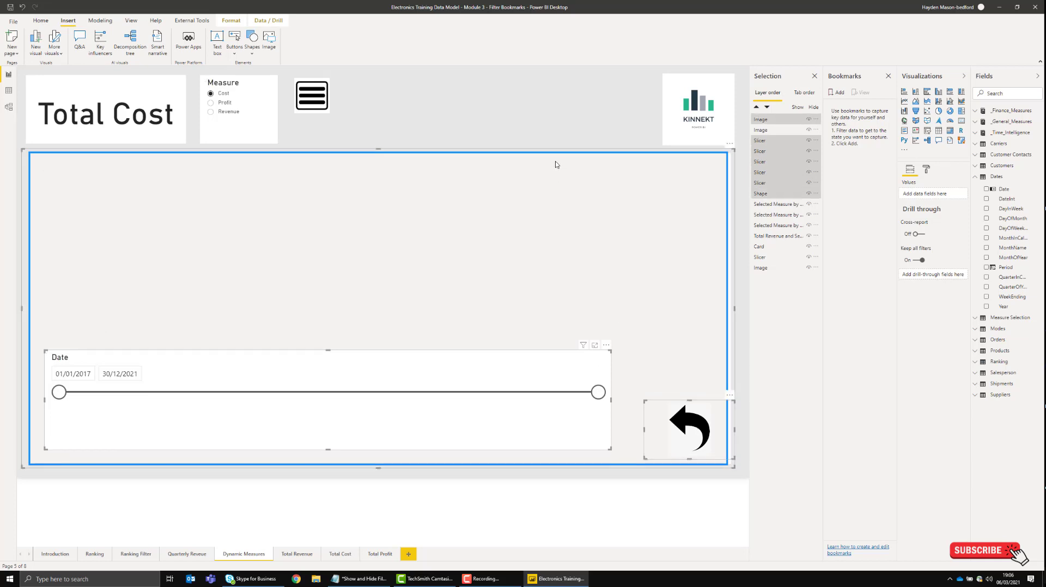
{"action": "mouse_move", "coordinate": [680, 163]}
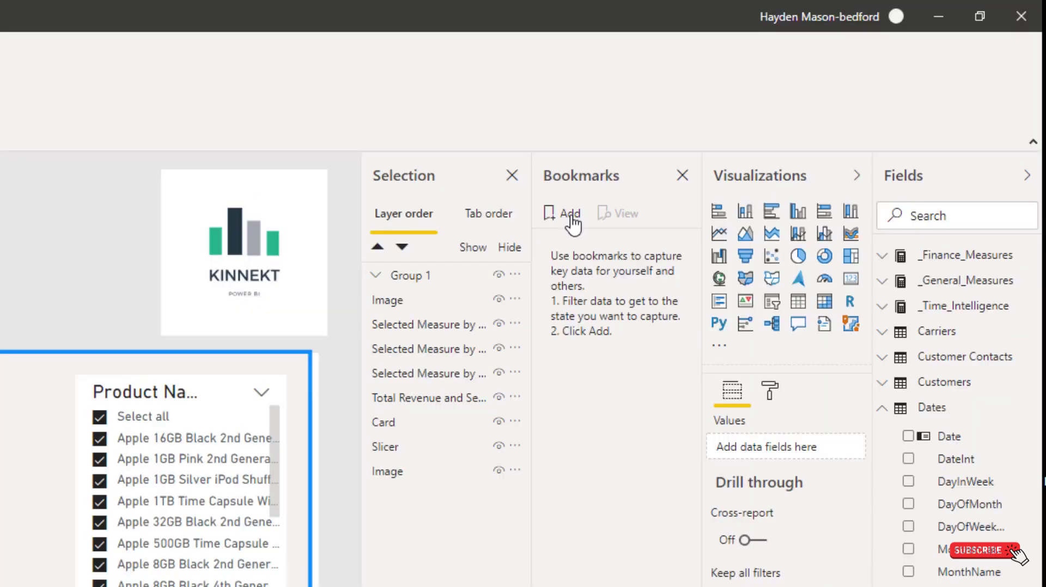
Step: Add a bookmark of the current view and rename it 'Slicers Visibile'
{"action": "left_click", "coordinate": [562, 213]}
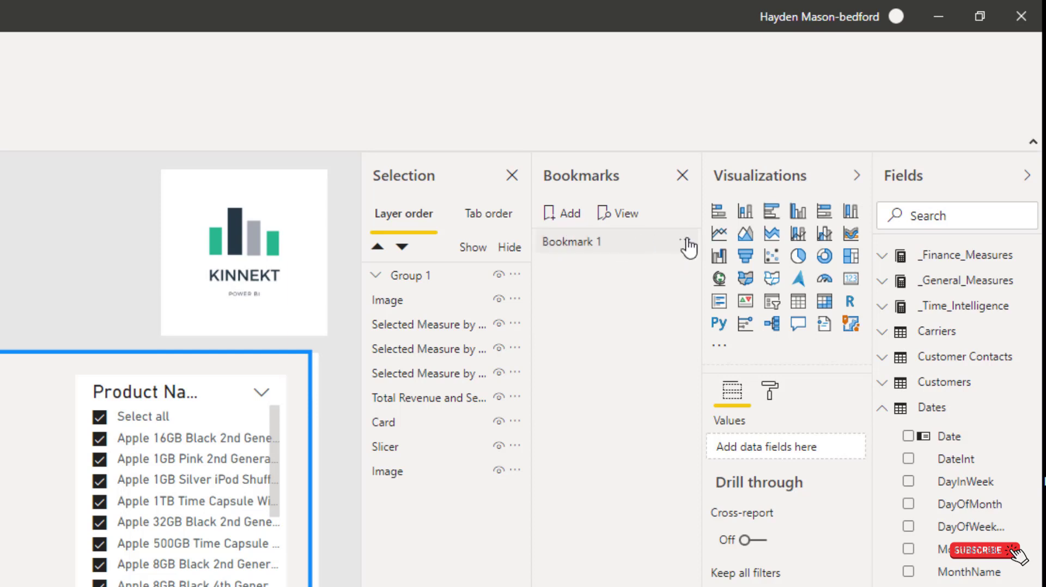
{"action": "left_click", "coordinate": [684, 242]}
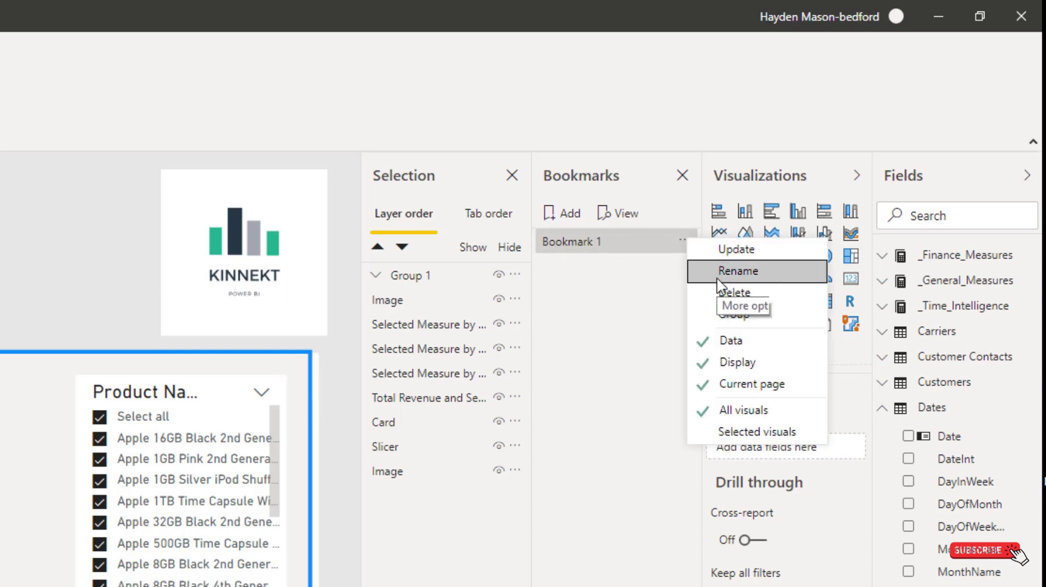
{"action": "left_click", "coordinate": [737, 271]}
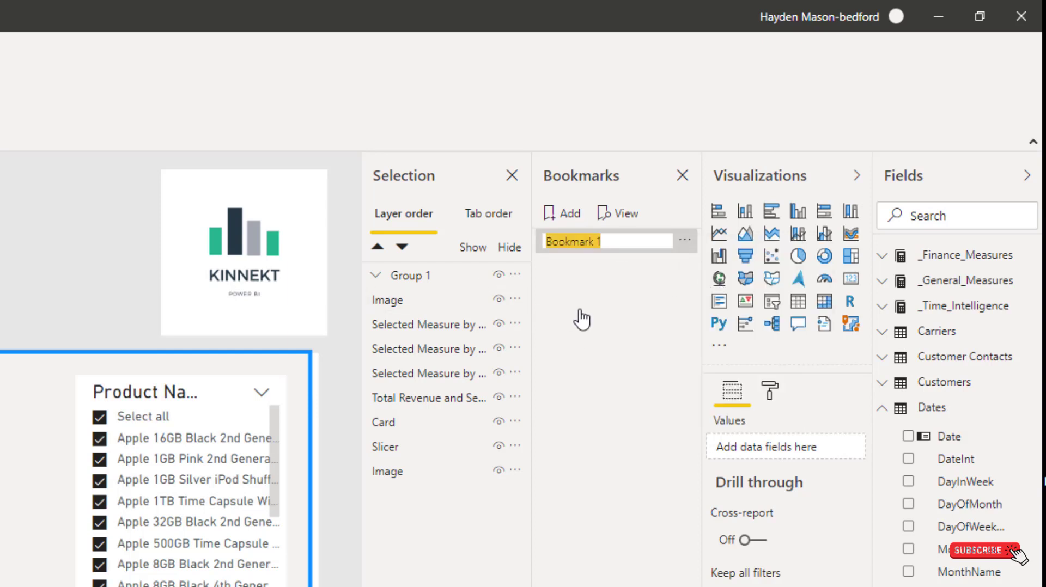
{"action": "type", "text": "Slicers V"}
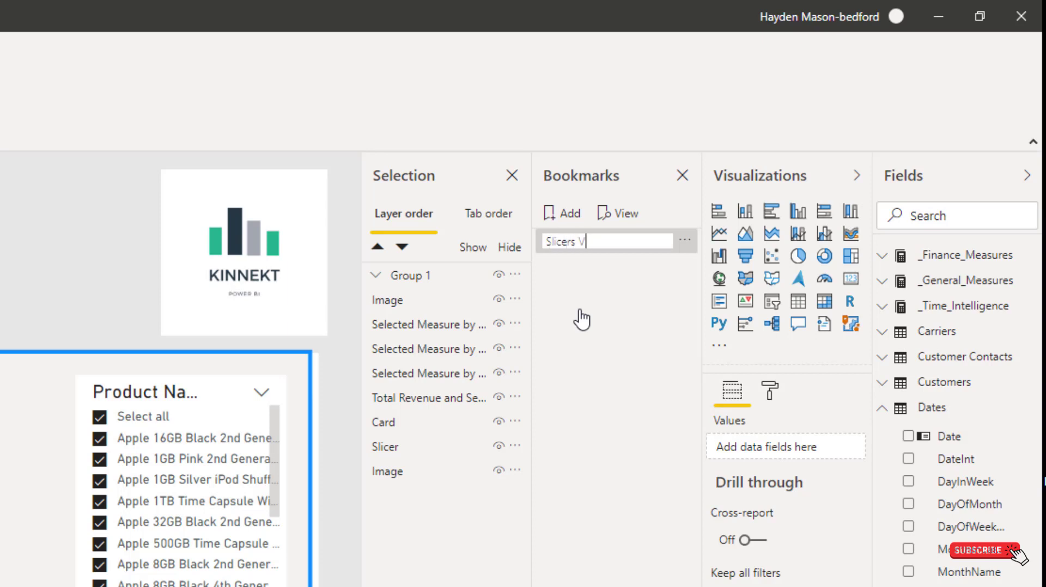
{"action": "type", "text": "isibile"}
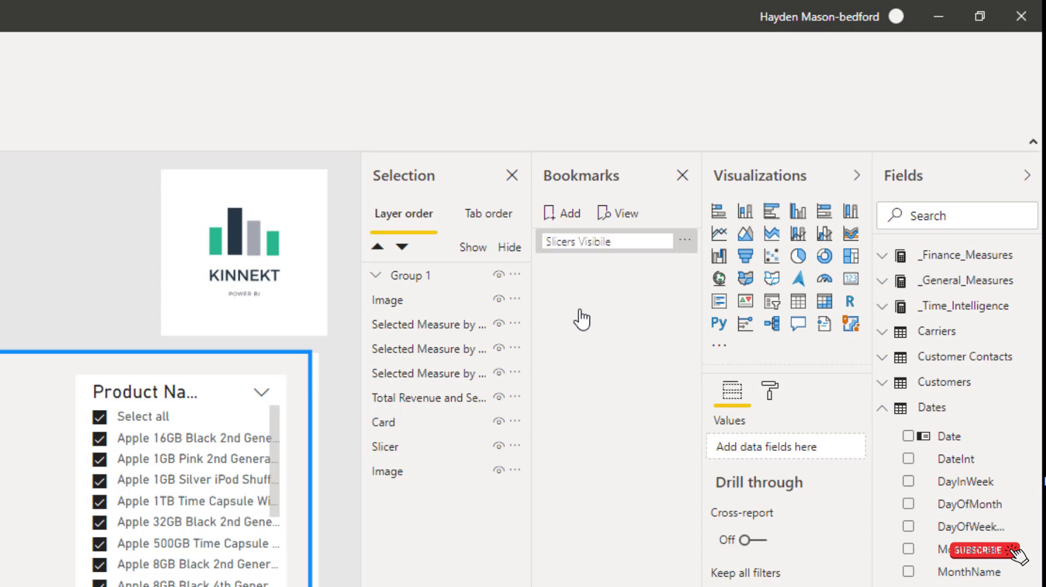
{"action": "mouse_move", "coordinate": [678, 252]}
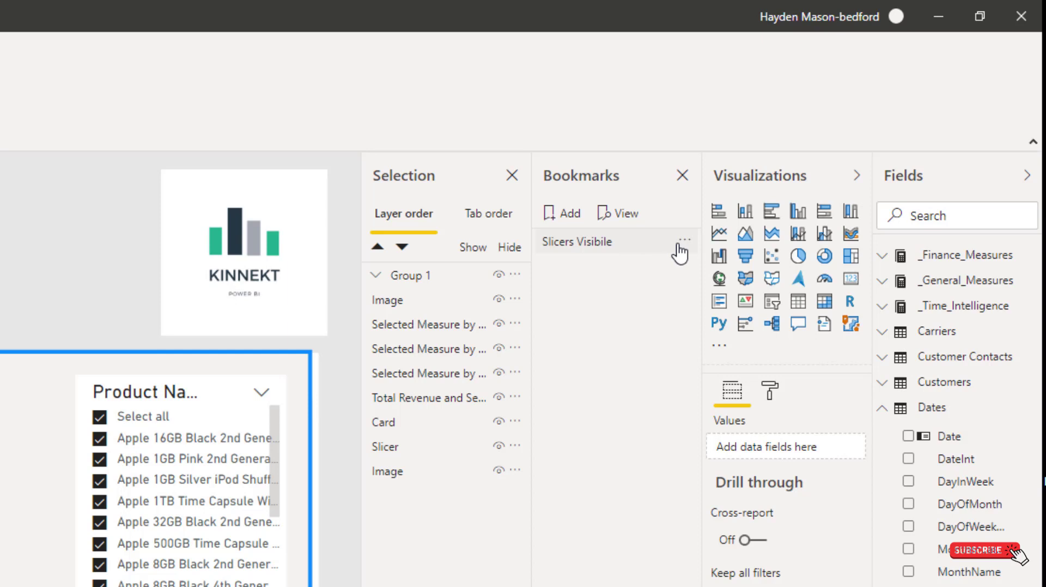
{"action": "left_click", "coordinate": [684, 241]}
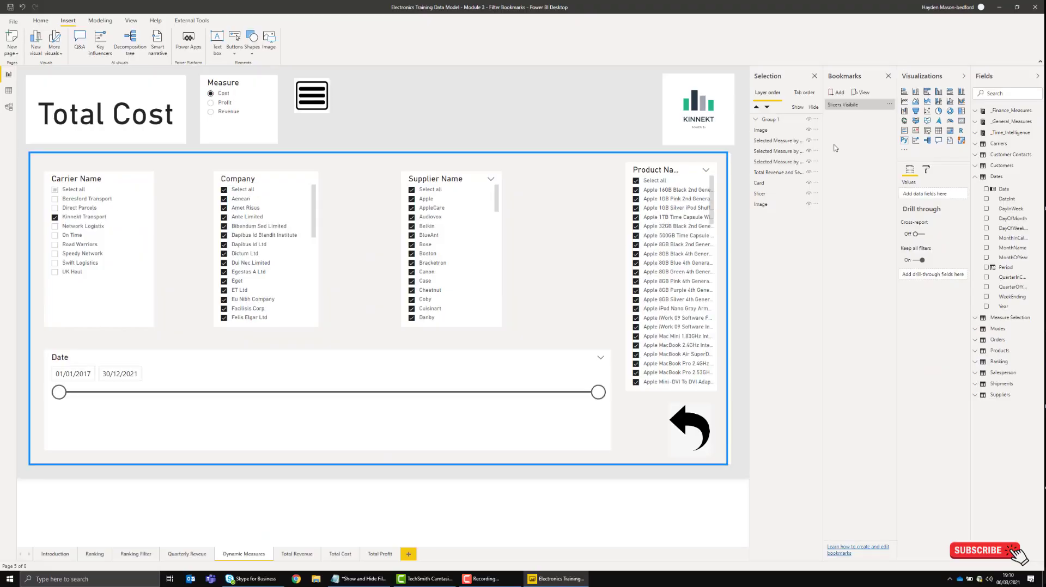
{"action": "mouse_move", "coordinate": [850, 106]}
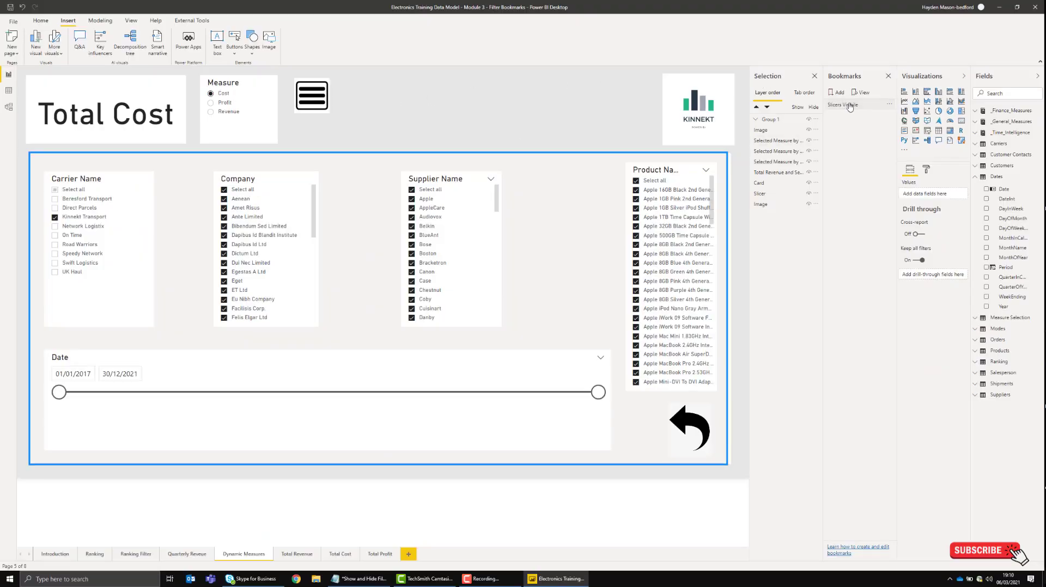
{"action": "mouse_move", "coordinate": [86, 222]}
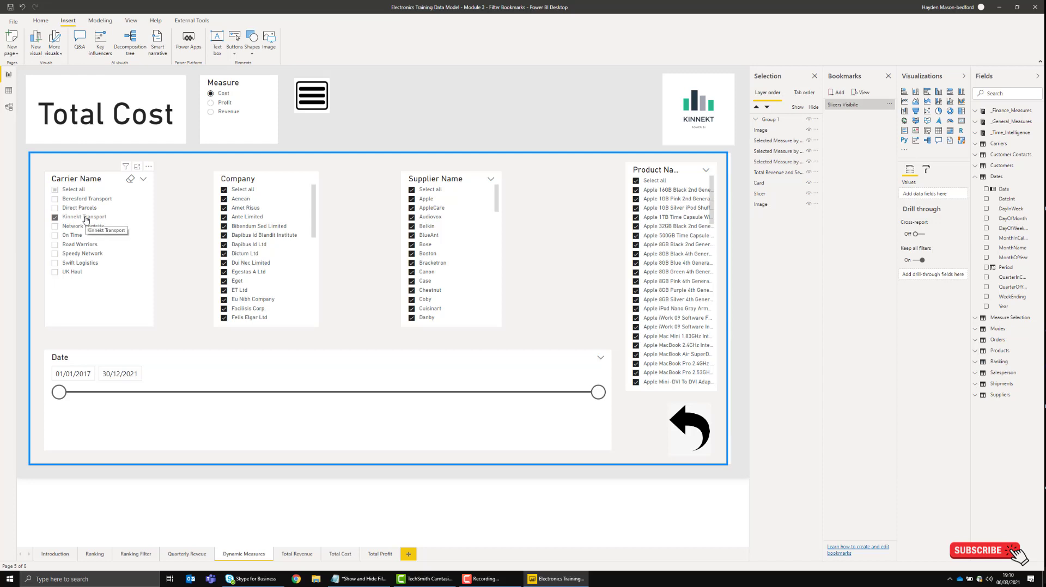
{"action": "mouse_move", "coordinate": [131, 196]}
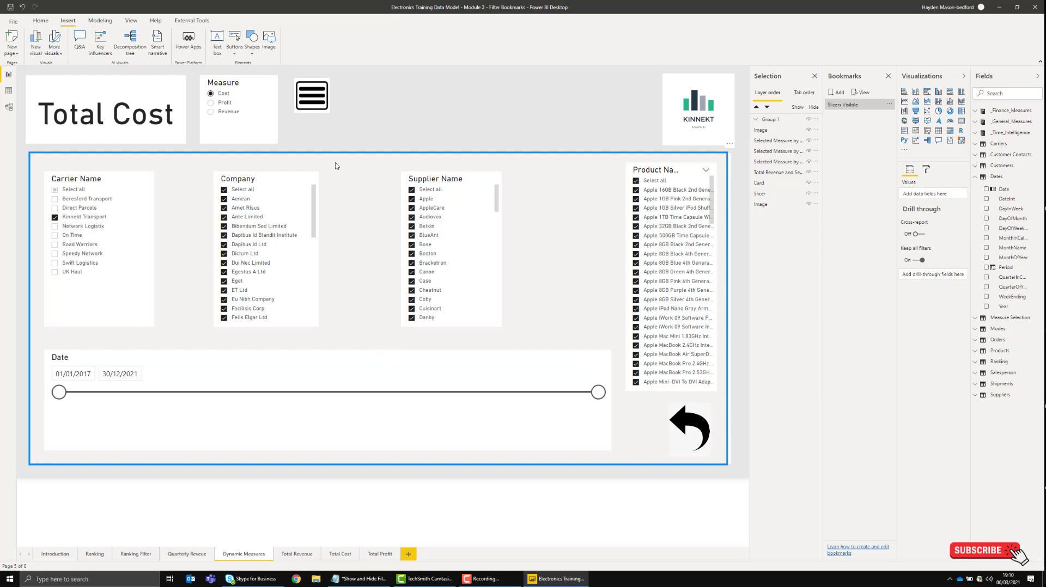
{"action": "mouse_move", "coordinate": [455, 226]}
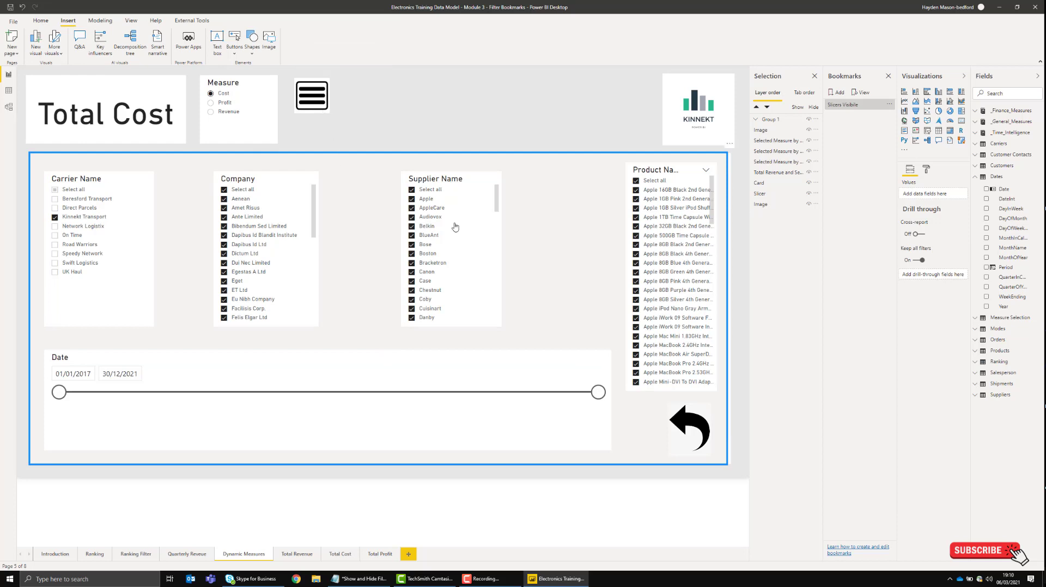
{"action": "mouse_move", "coordinate": [541, 118]}
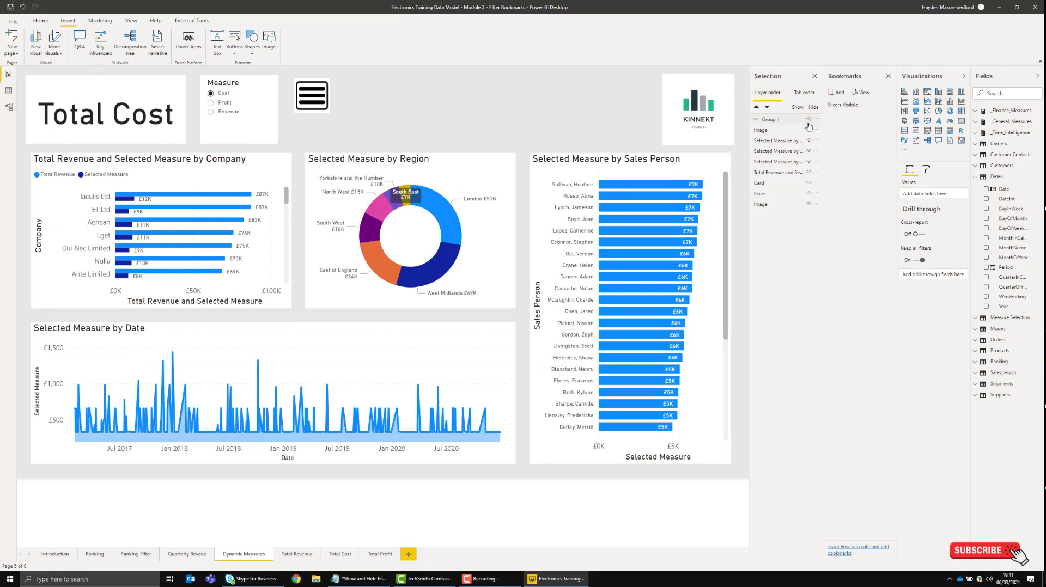
{"action": "mouse_move", "coordinate": [372, 122]}
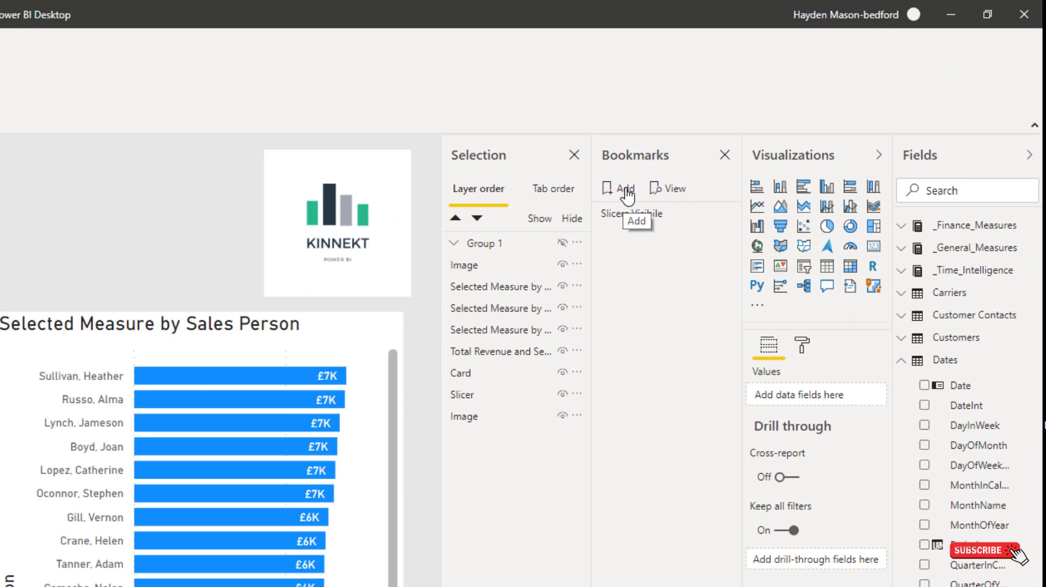
Step: Rename Bookmark 2 to 'Slicers Hidden' in the Bookmarks pane
{"action": "left_click", "coordinate": [624, 188]}
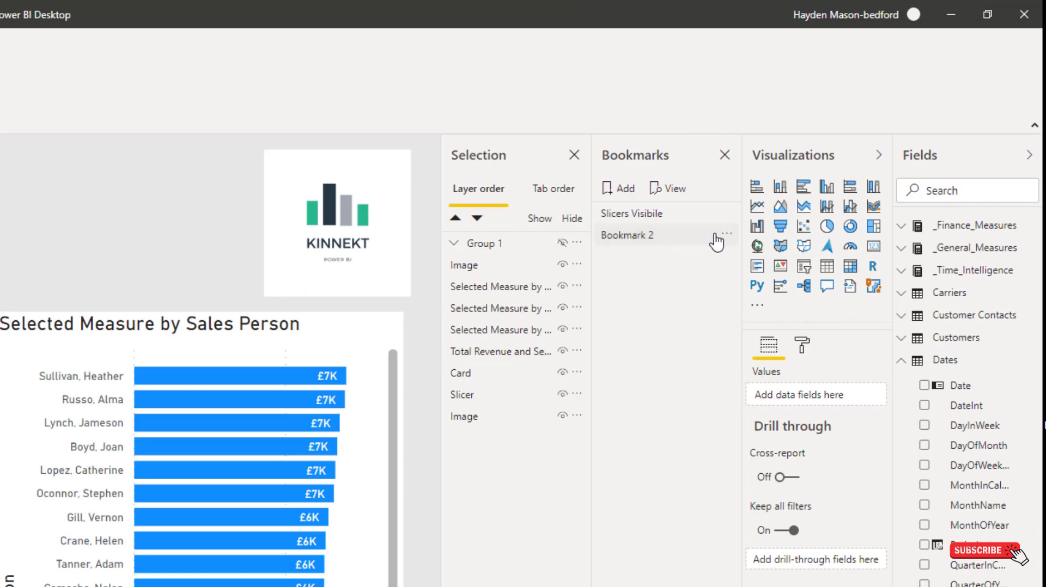
{"action": "double_click", "coordinate": [627, 235]}
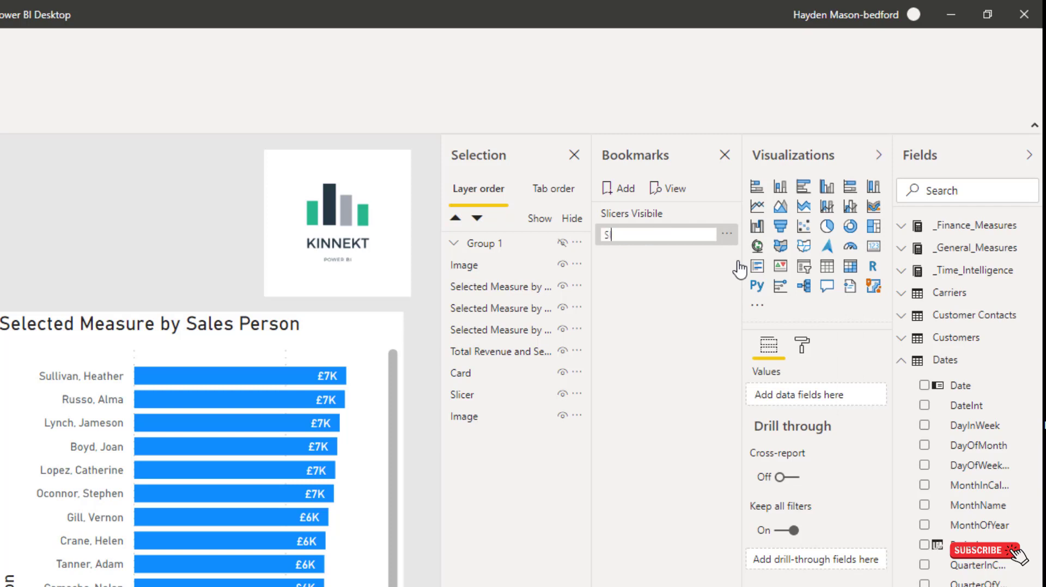
{"action": "type", "text": "Slivers Hidden"}
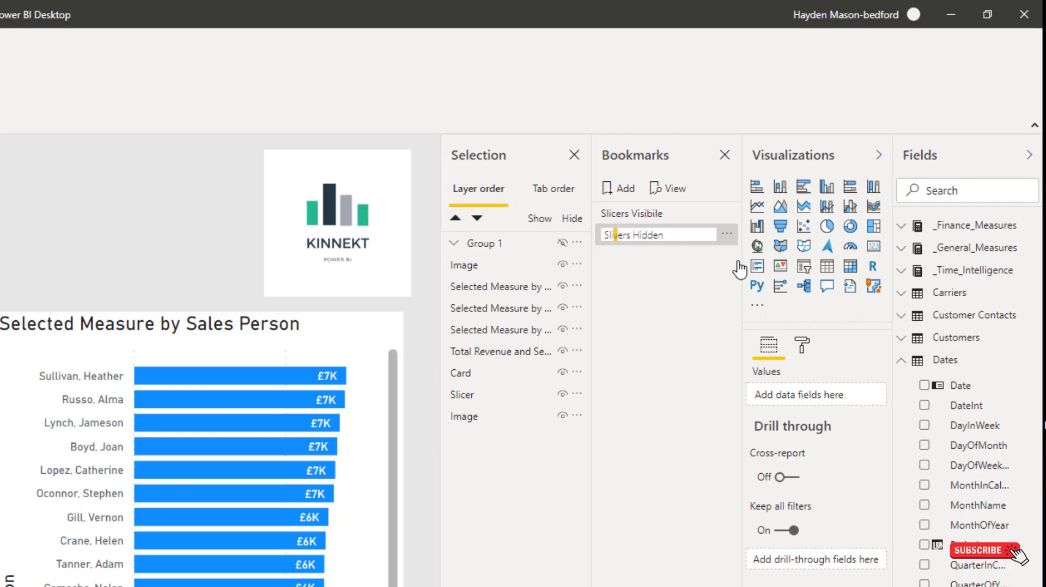
{"action": "left_click", "coordinate": [656, 235]}
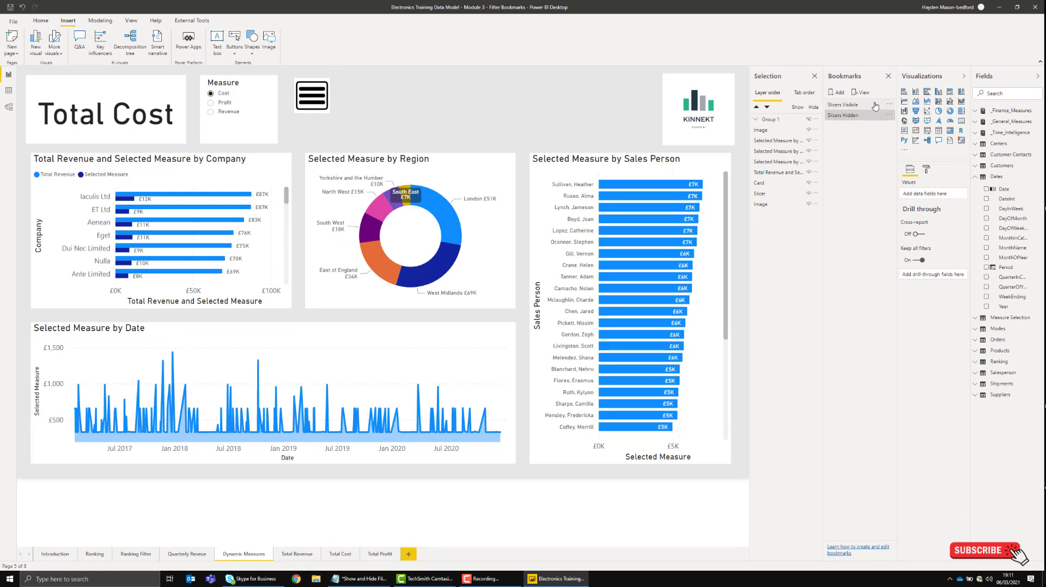
{"action": "mouse_move", "coordinate": [315, 101]}
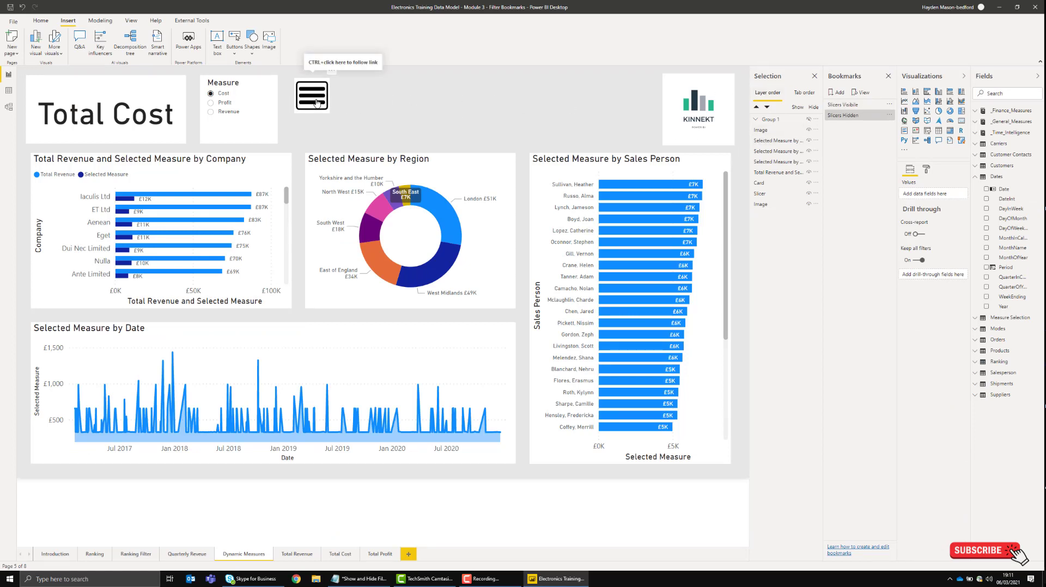
Step: Link the menu icon's bookmark action to 'Slicers Visibile' and test it
{"action": "left_click", "coordinate": [312, 95]}
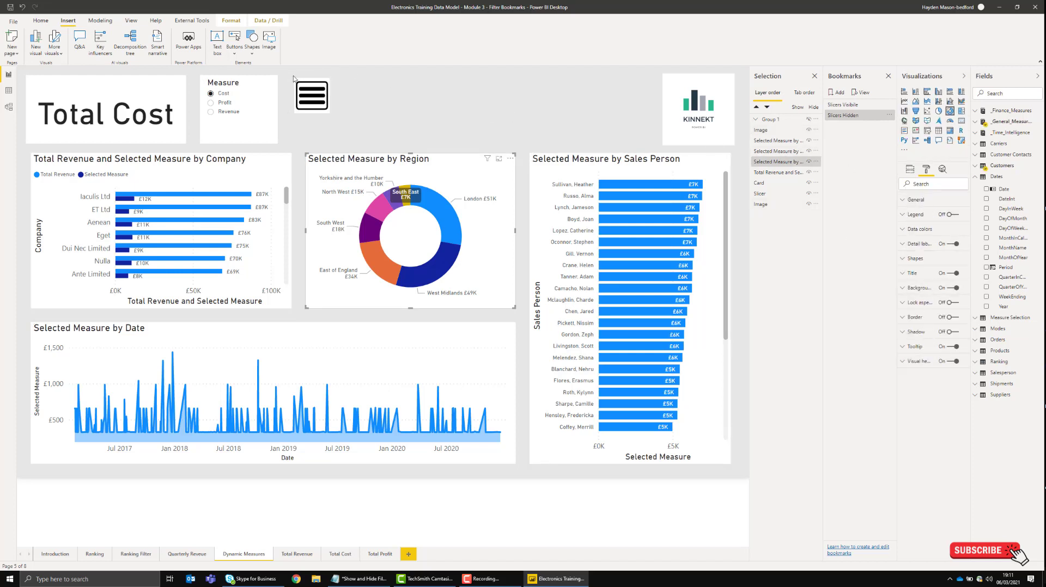
{"action": "left_click", "coordinate": [312, 95]}
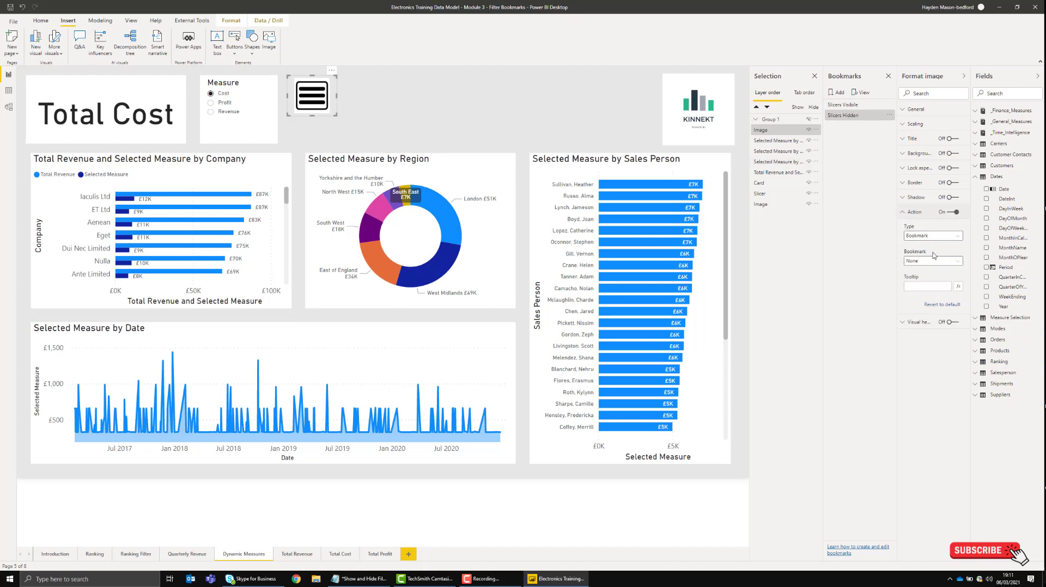
{"action": "left_click", "coordinate": [933, 260]}
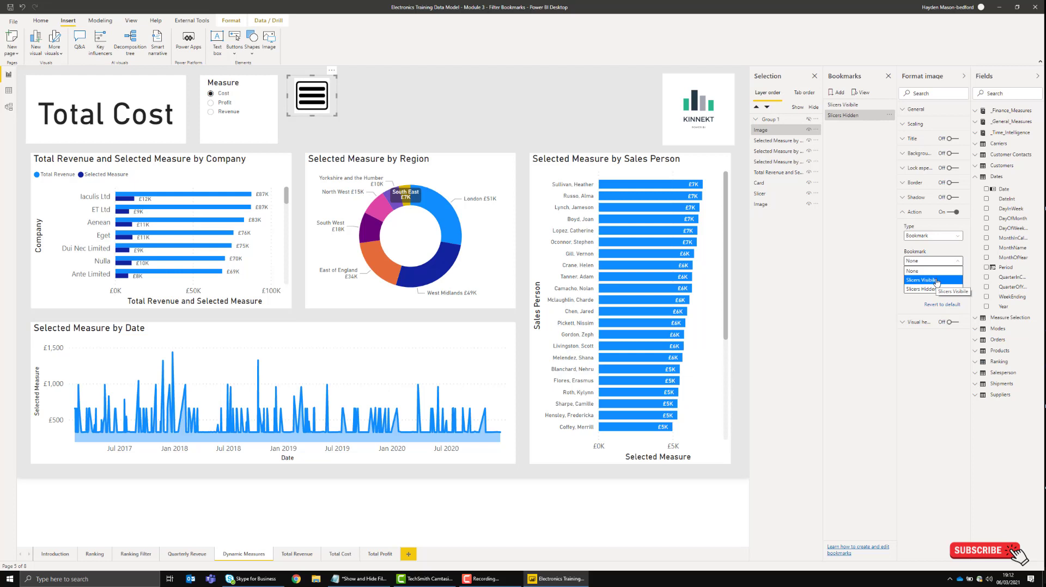
{"action": "left_click", "coordinate": [921, 280]}
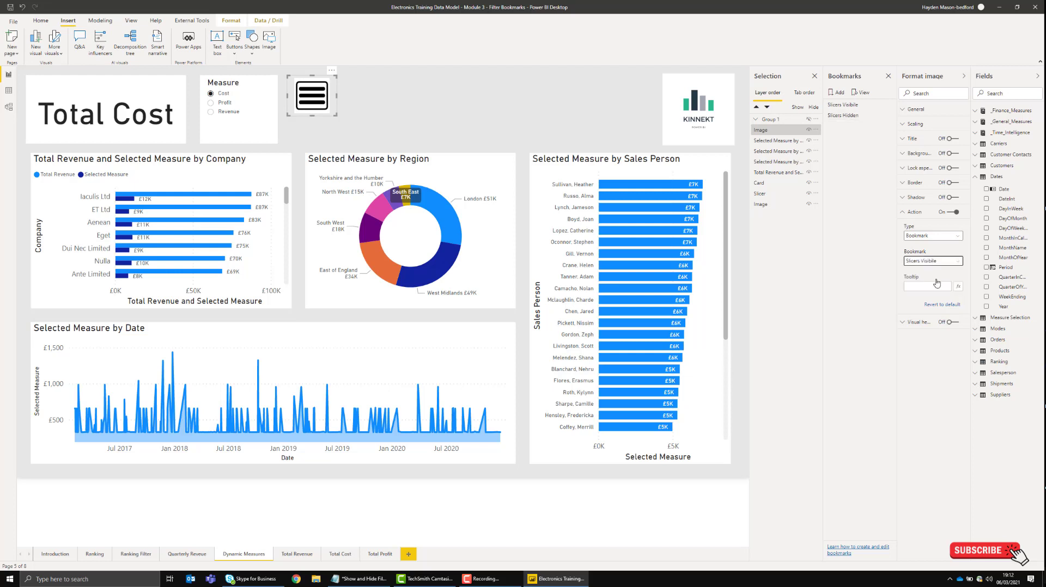
{"action": "left_click", "coordinate": [311, 96]}
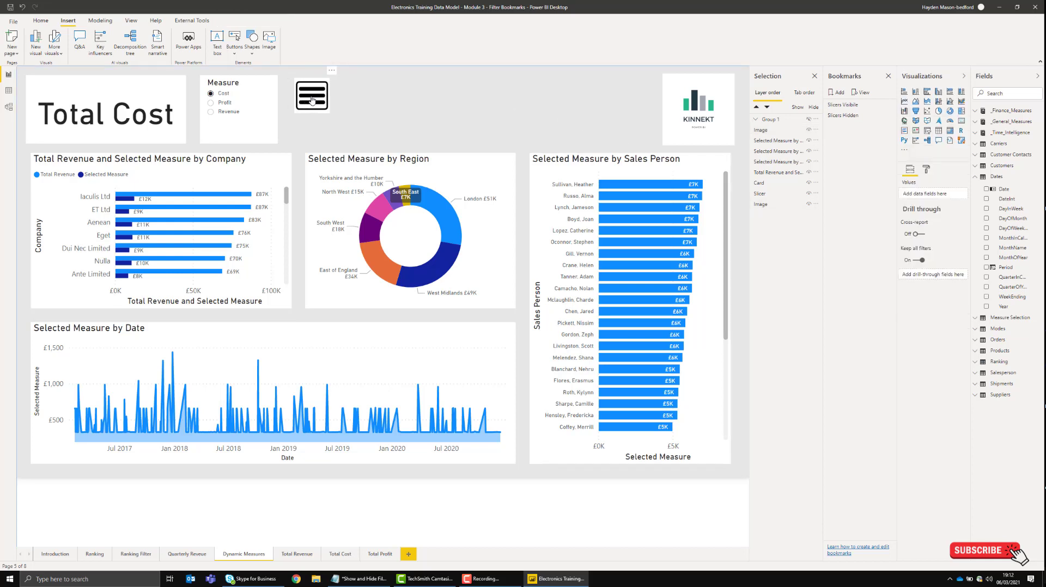
{"action": "mouse_move", "coordinate": [311, 96]}
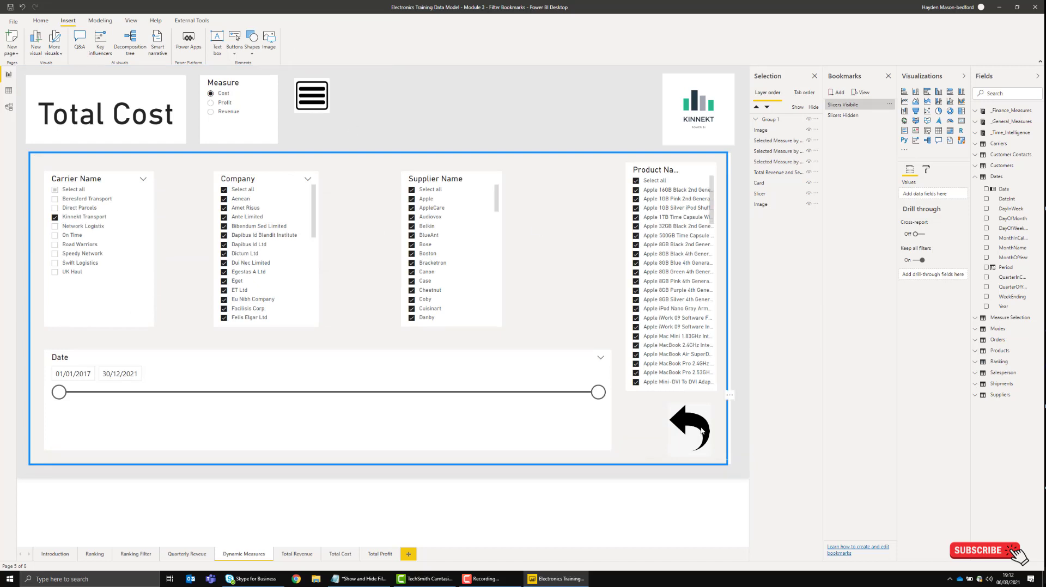
Step: Give the back arrow a bookmark action for 'Slicers Hidden' and test hiding the panel
{"action": "left_click", "coordinate": [689, 429]}
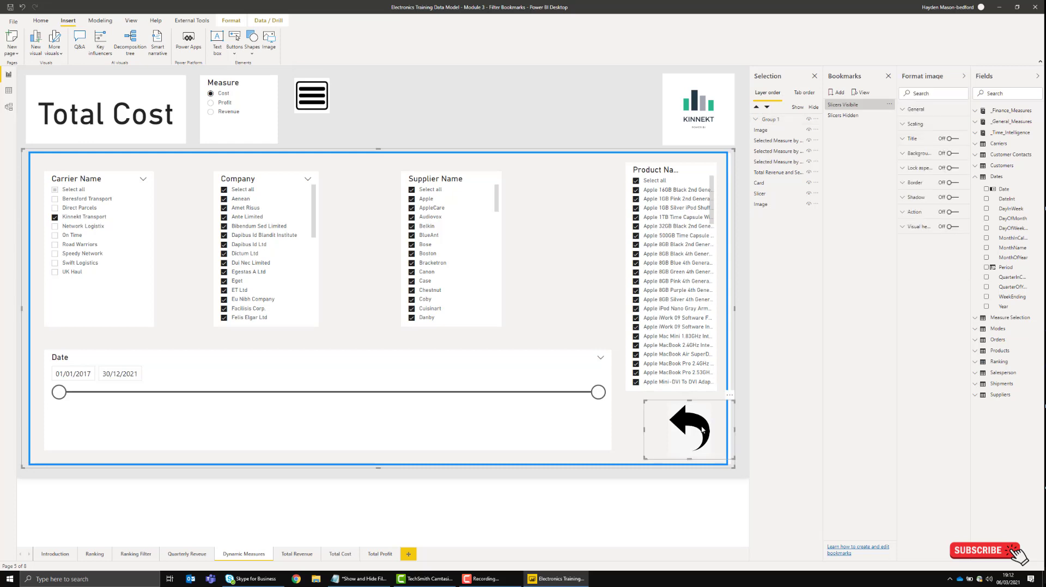
{"action": "left_click", "coordinate": [948, 212]}
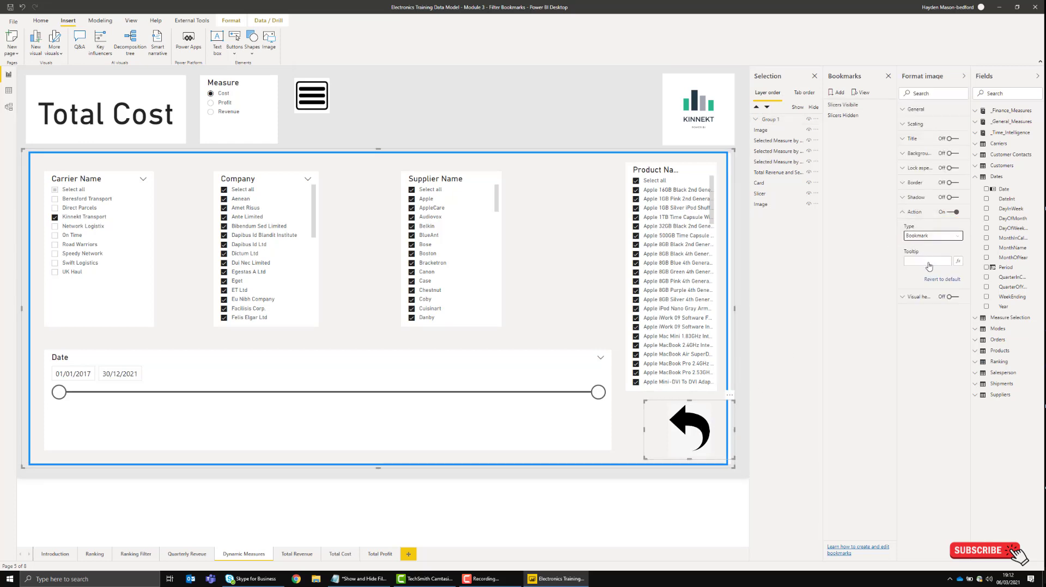
{"action": "left_click", "coordinate": [932, 261]}
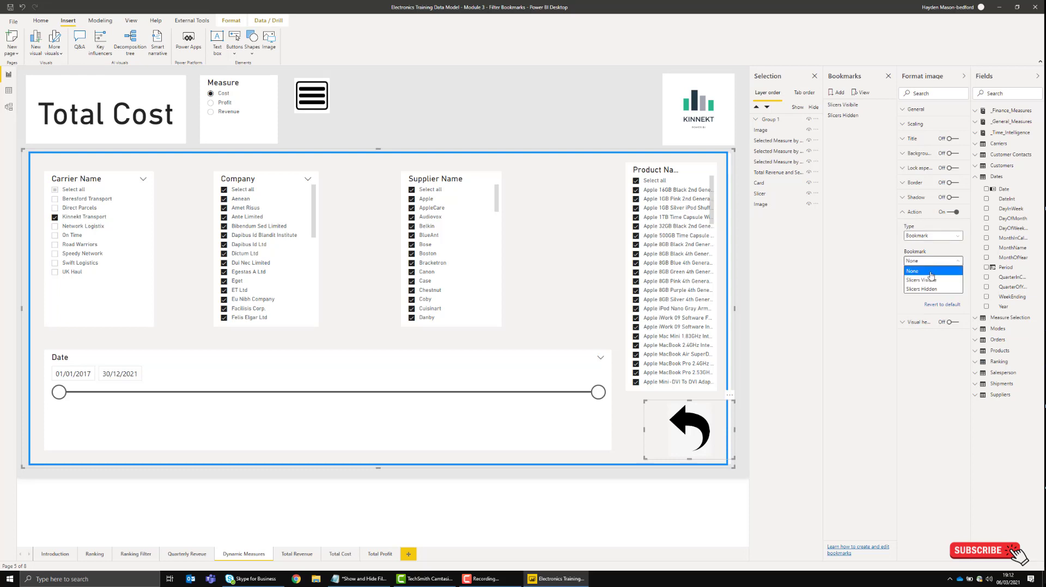
{"action": "left_click", "coordinate": [921, 289]}
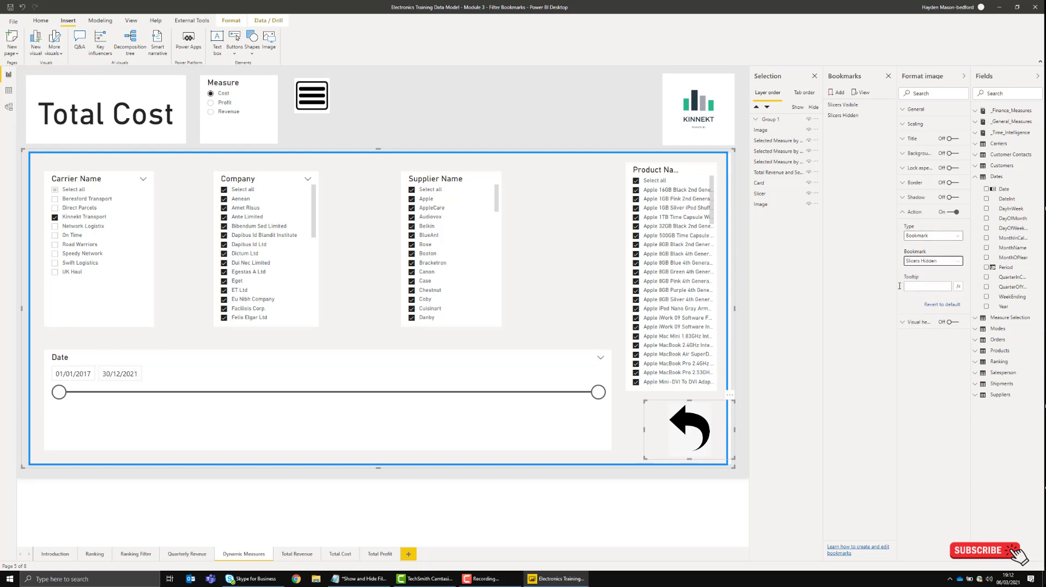
{"action": "left_click", "coordinate": [689, 435]}
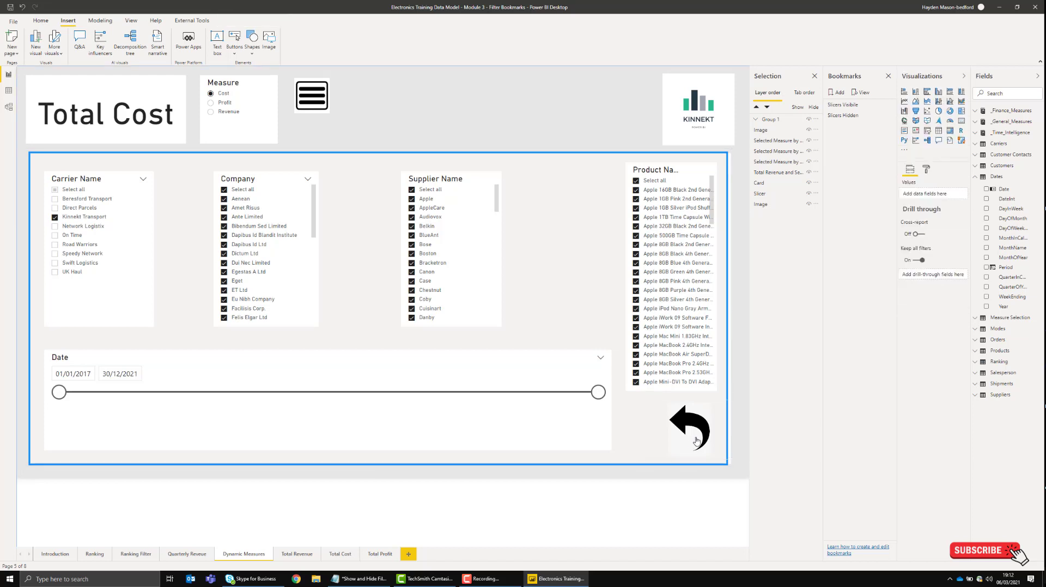
{"action": "left_click", "coordinate": [842, 115]}
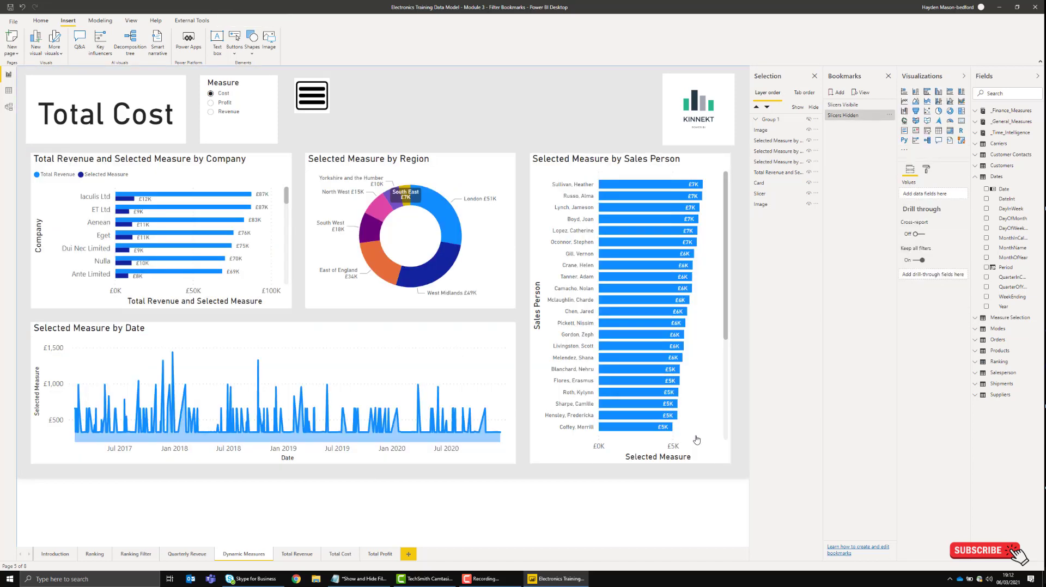
{"action": "mouse_move", "coordinate": [318, 95]}
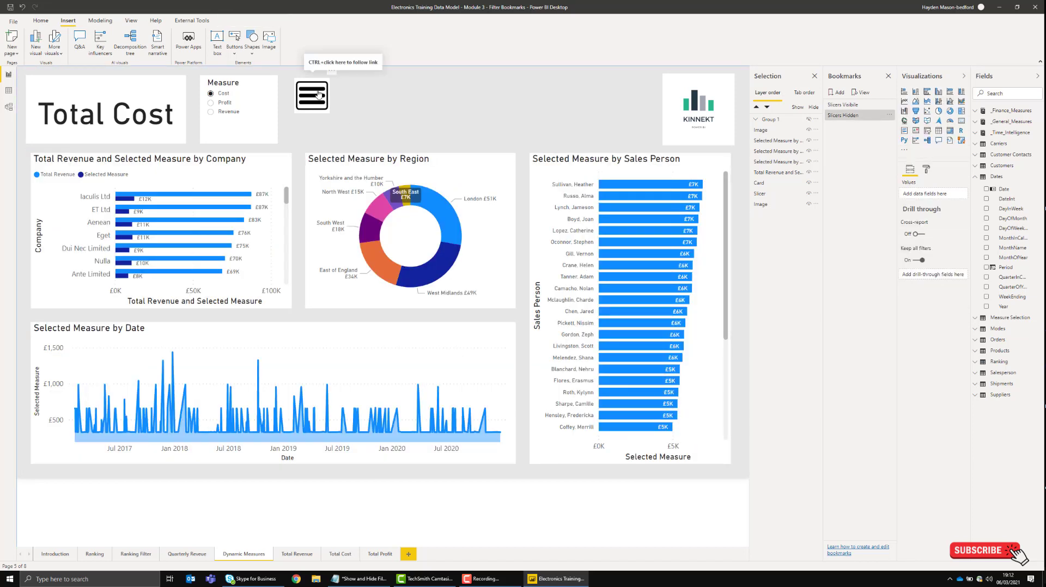
{"action": "mouse_move", "coordinate": [354, 99]}
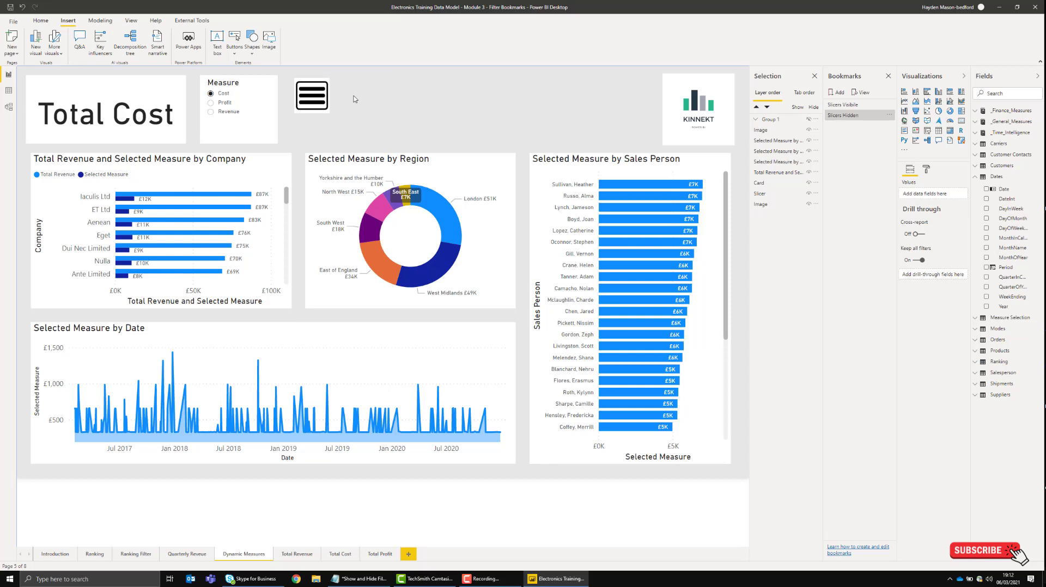
{"action": "mouse_move", "coordinate": [347, 427]}
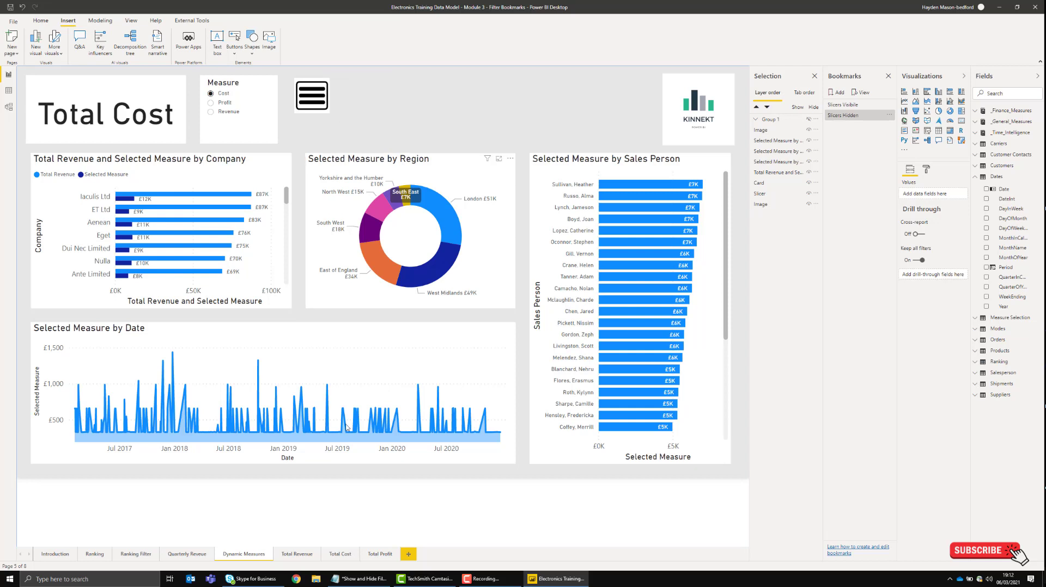
{"action": "mouse_move", "coordinate": [347, 428]}
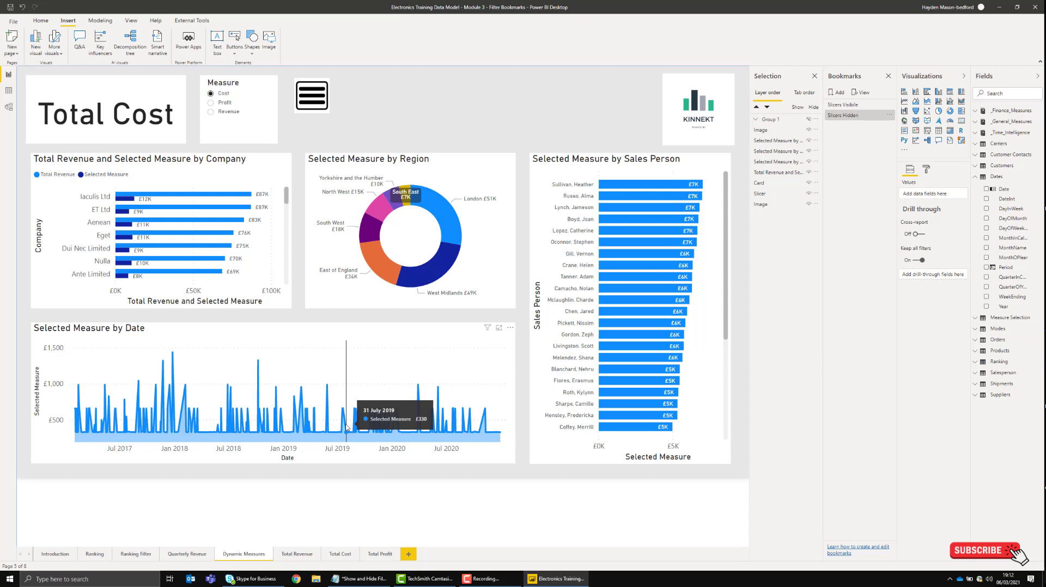
{"action": "mouse_move", "coordinate": [546, 127]}
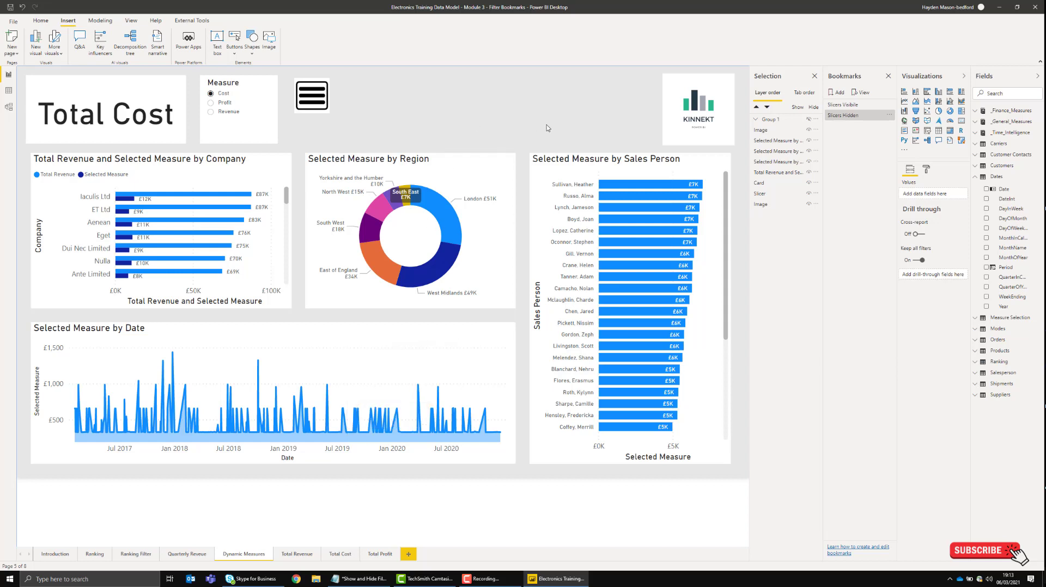